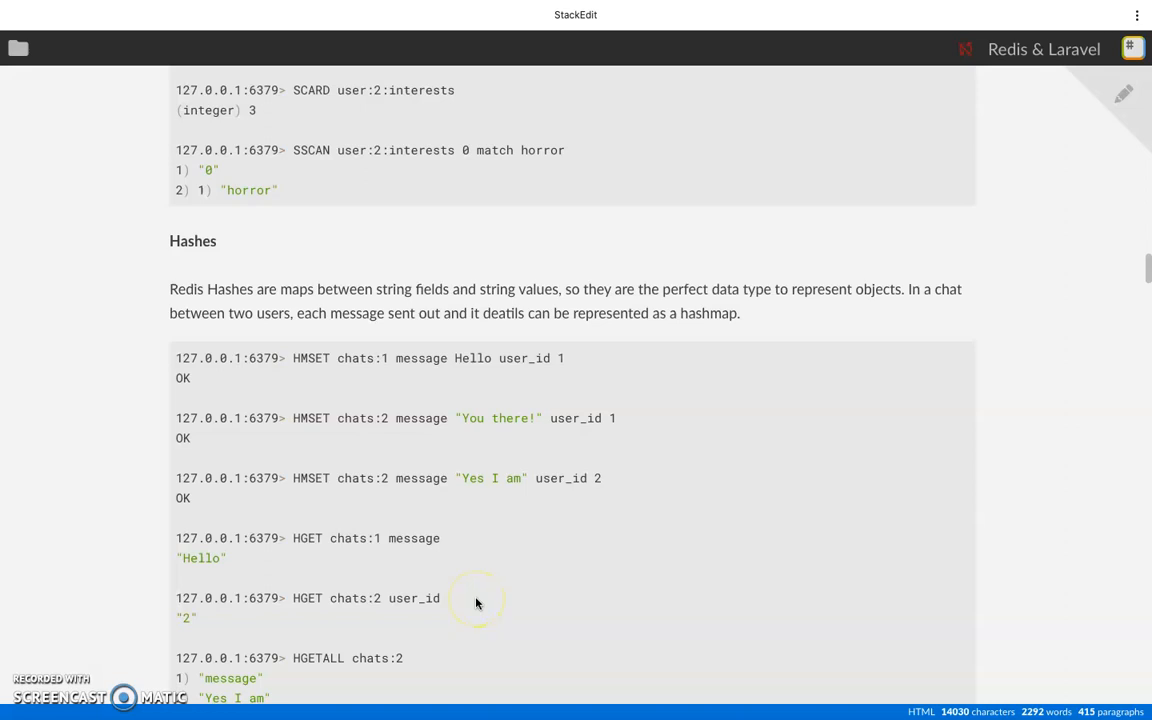
mouse_move(477, 603)
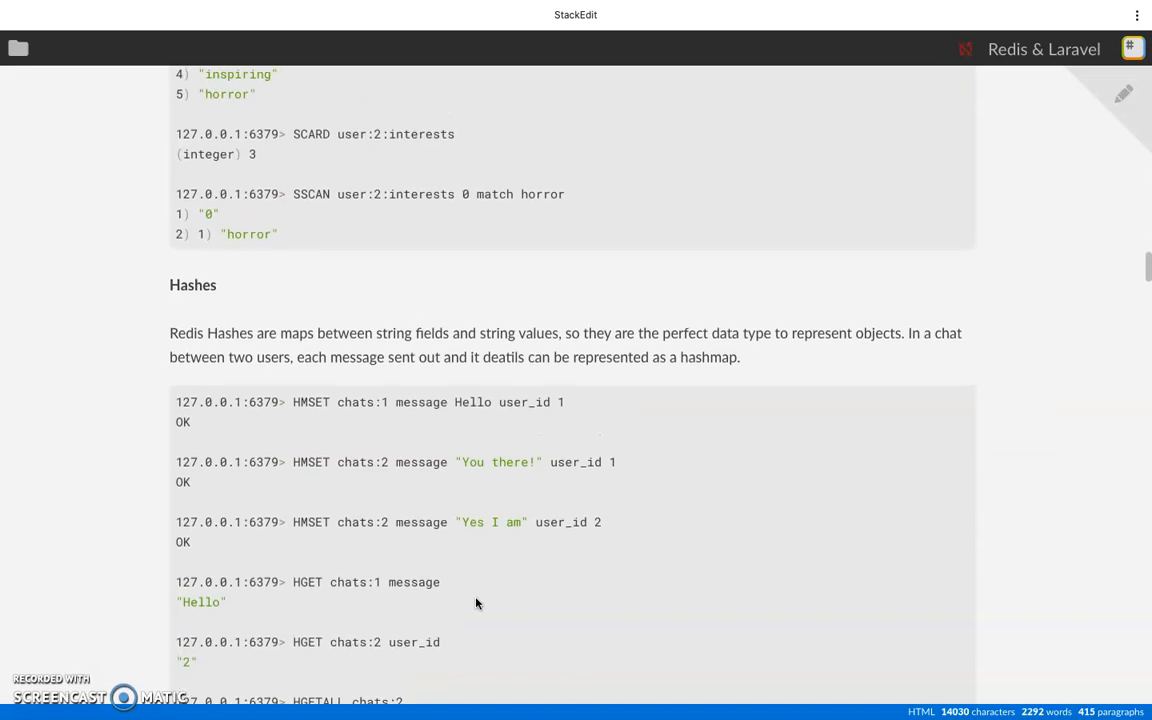
In redis-cli, run HGET message on chats:1, chat:1 and chat:2, returning Hello and Welcome.
scroll(down, 3)
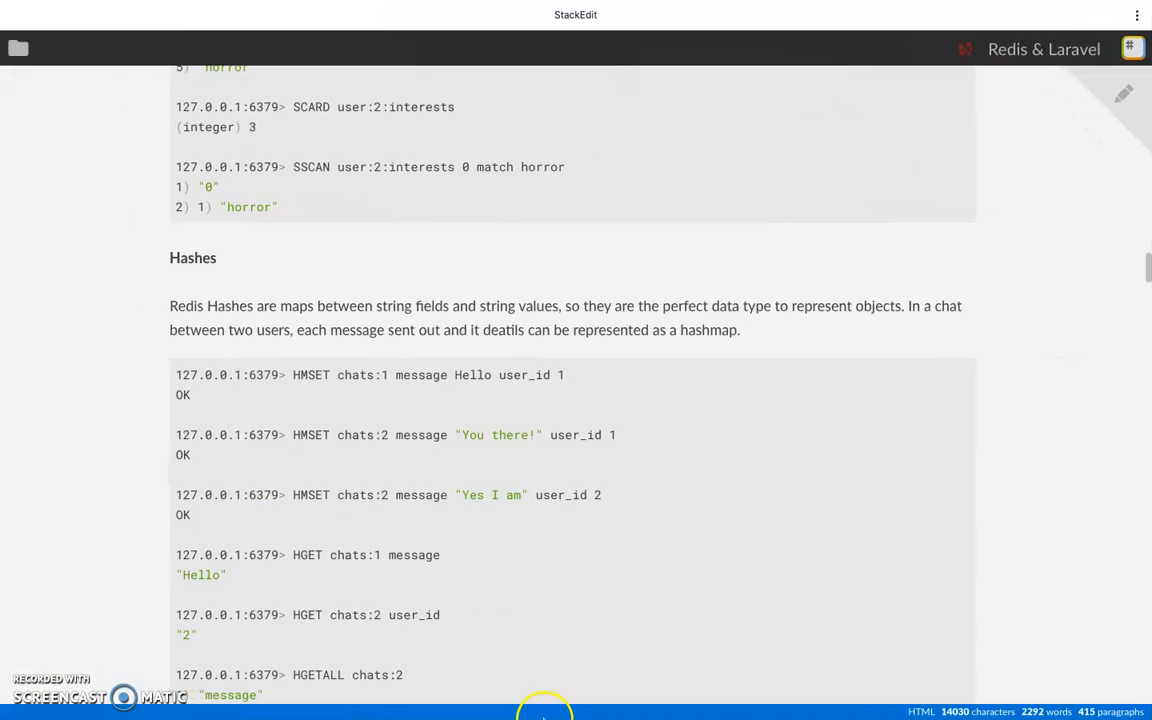
mouse_move(426, 708)
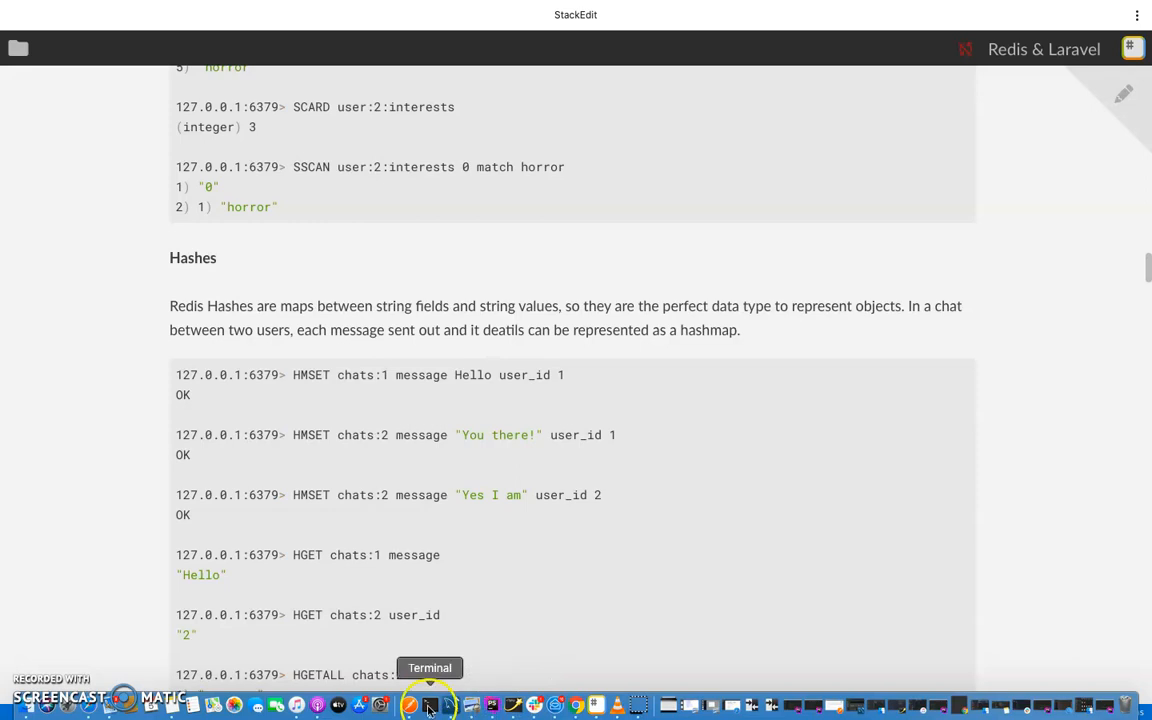
click(429, 703)
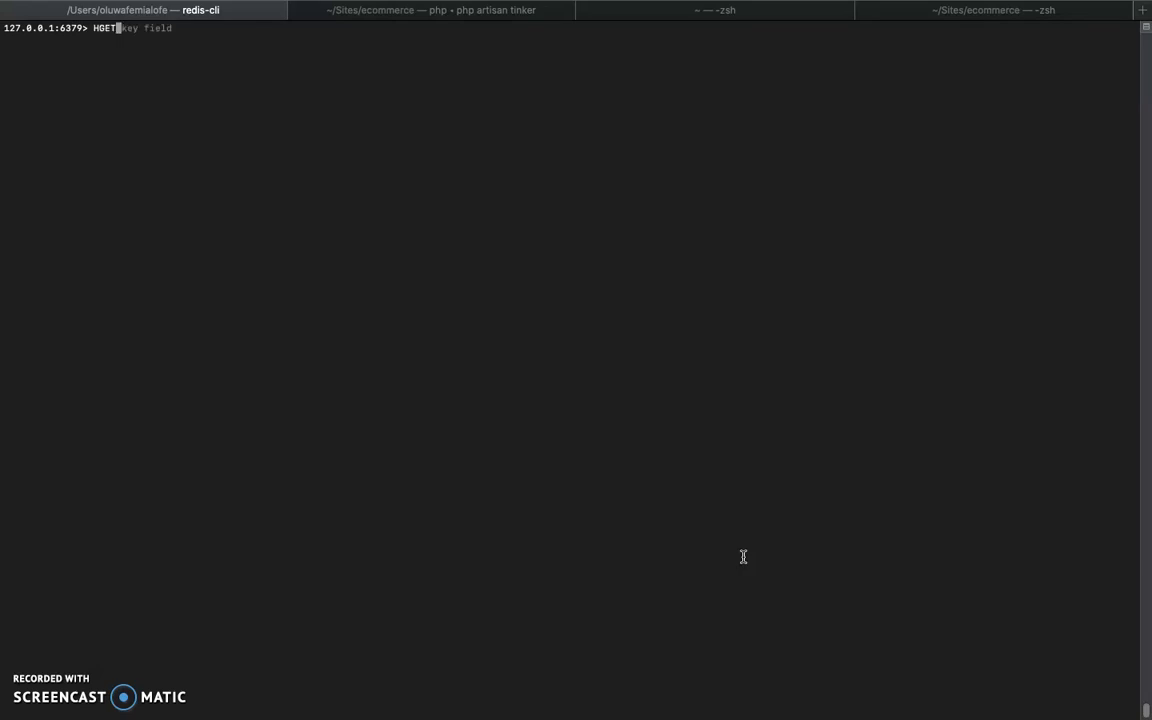
text(chats:1 m)
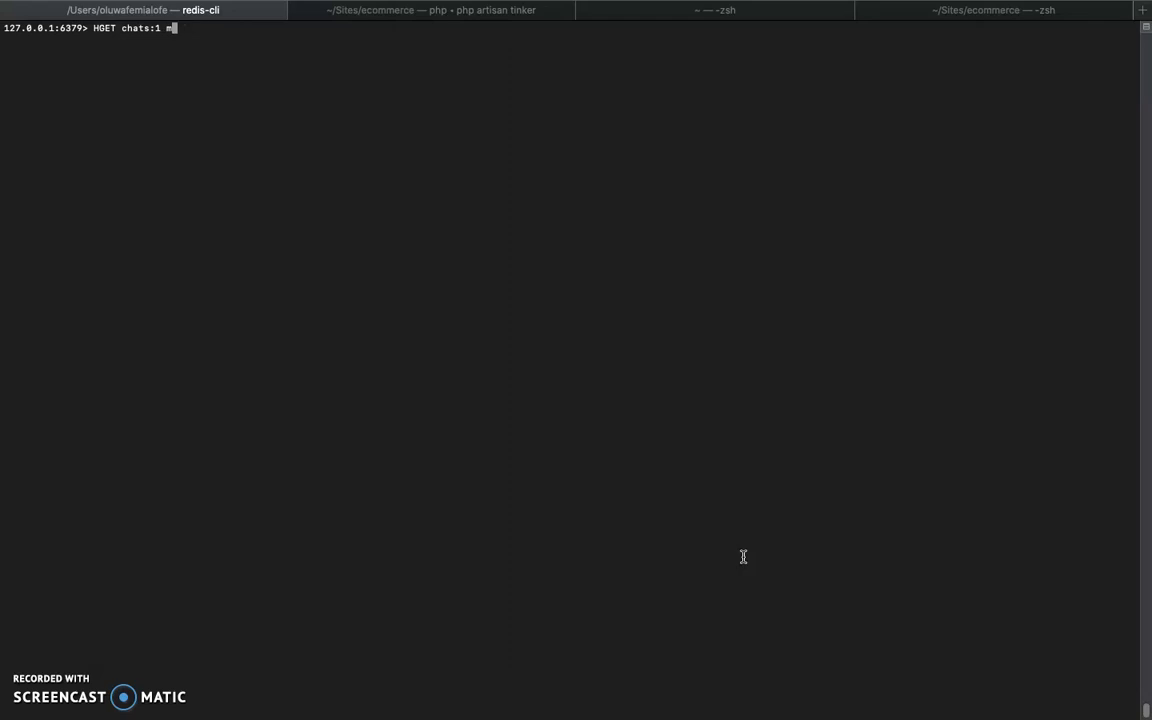
key(Enter)
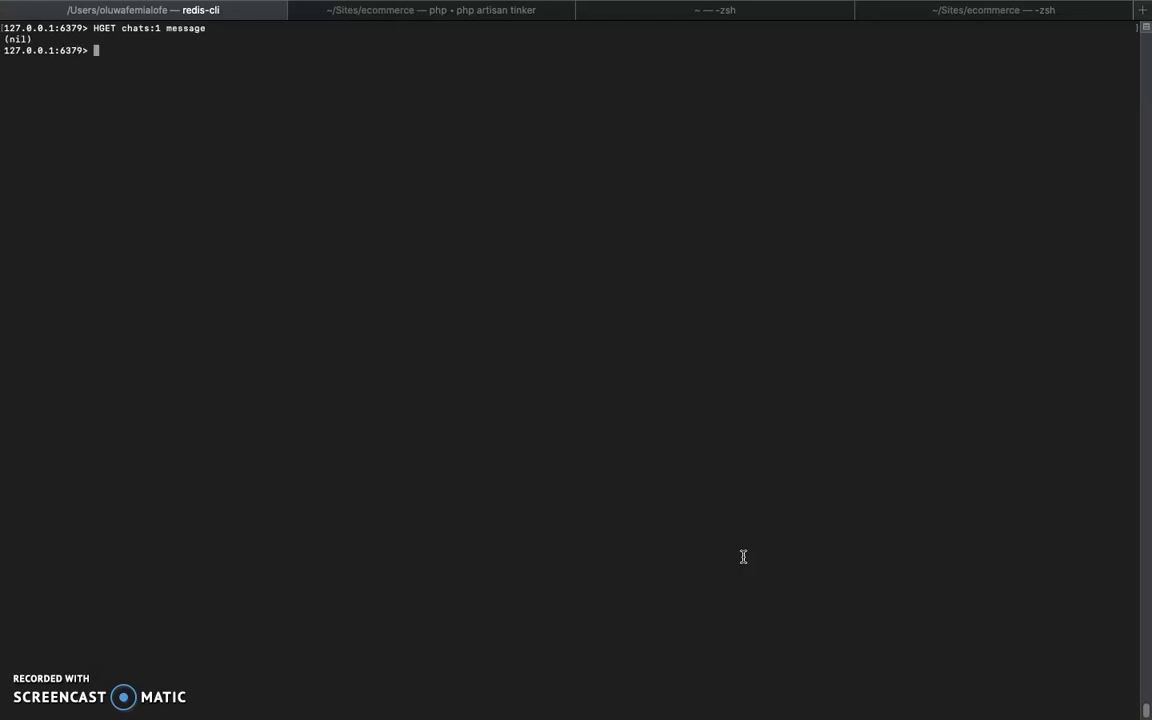
text(HGET chats:1 message)
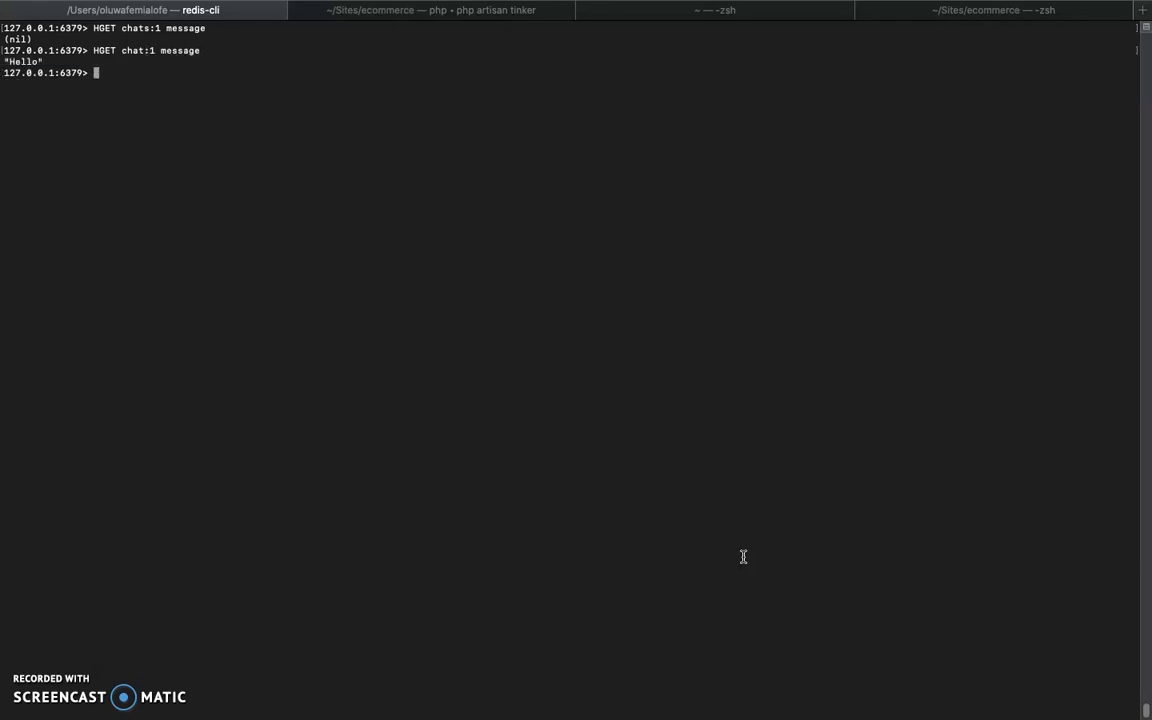
text(HGET chat:1 message)
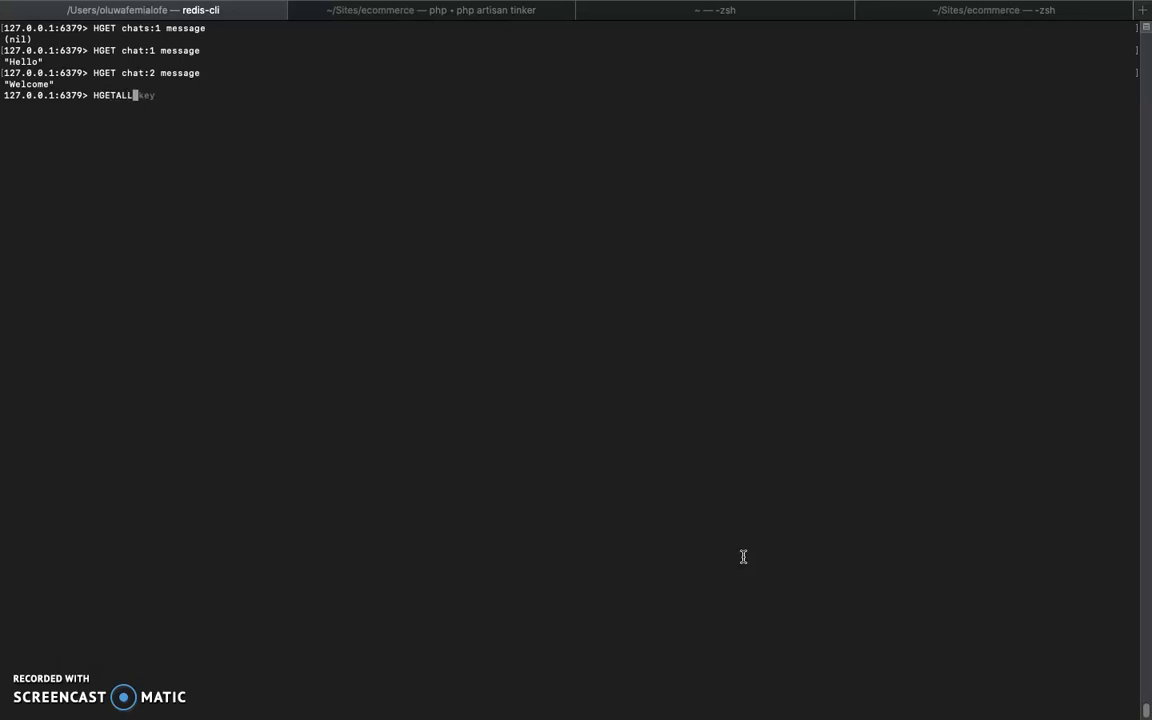
text(chat)
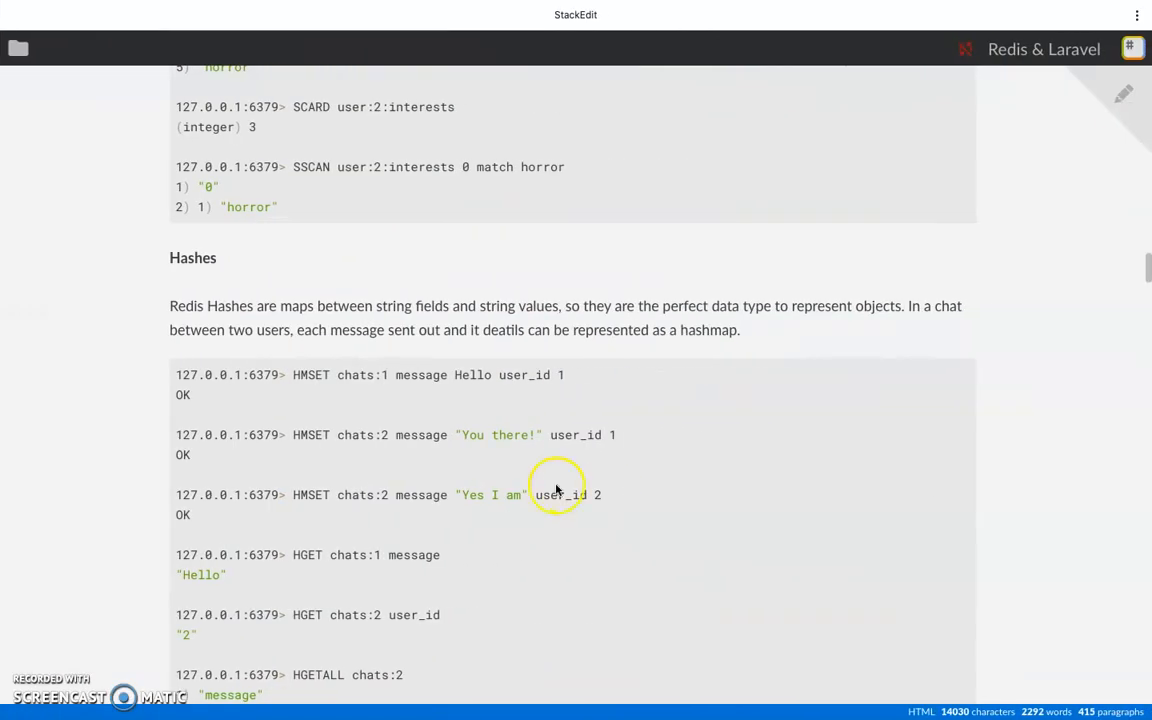
Scroll the notes past the Hashes examples to the Sorted Sets ZADD and ZRANGE examples.
scroll(down, 3)
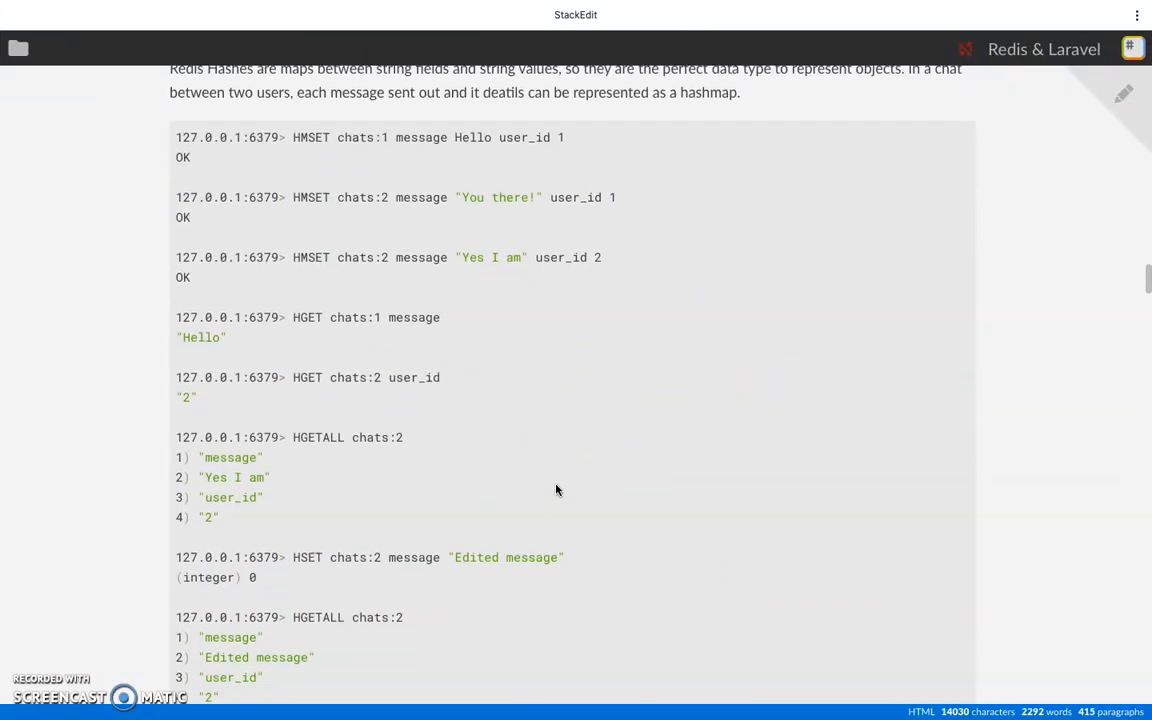
scroll(down, 3)
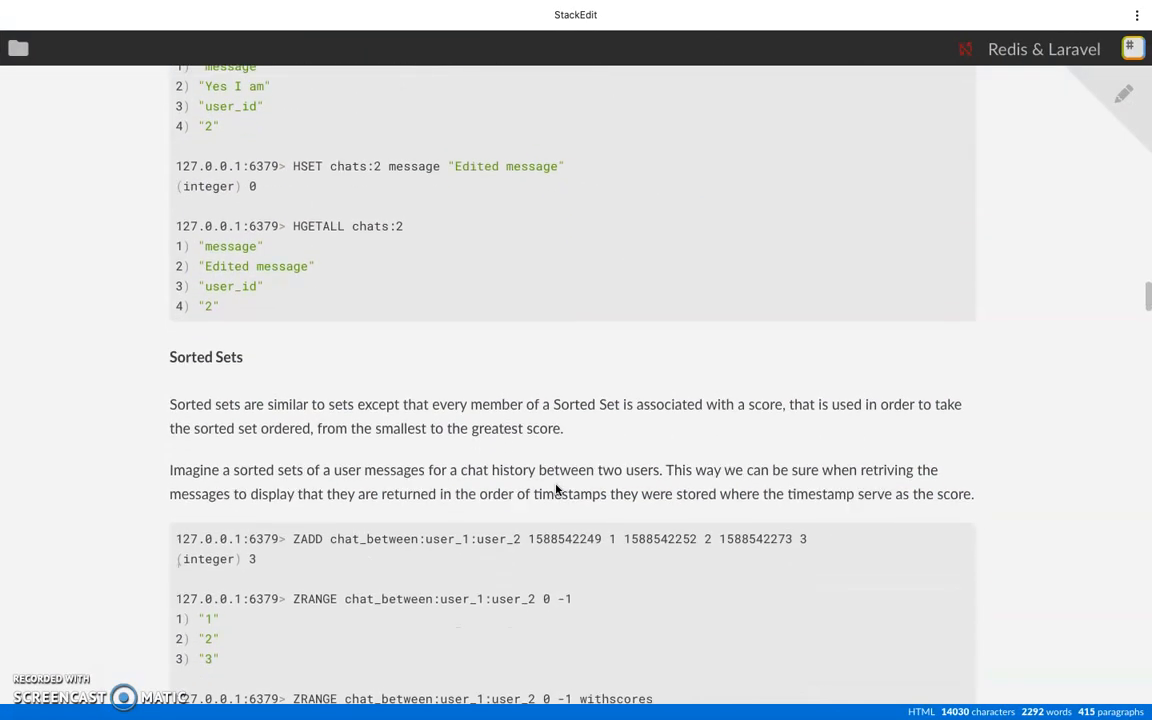
scroll(down, 3)
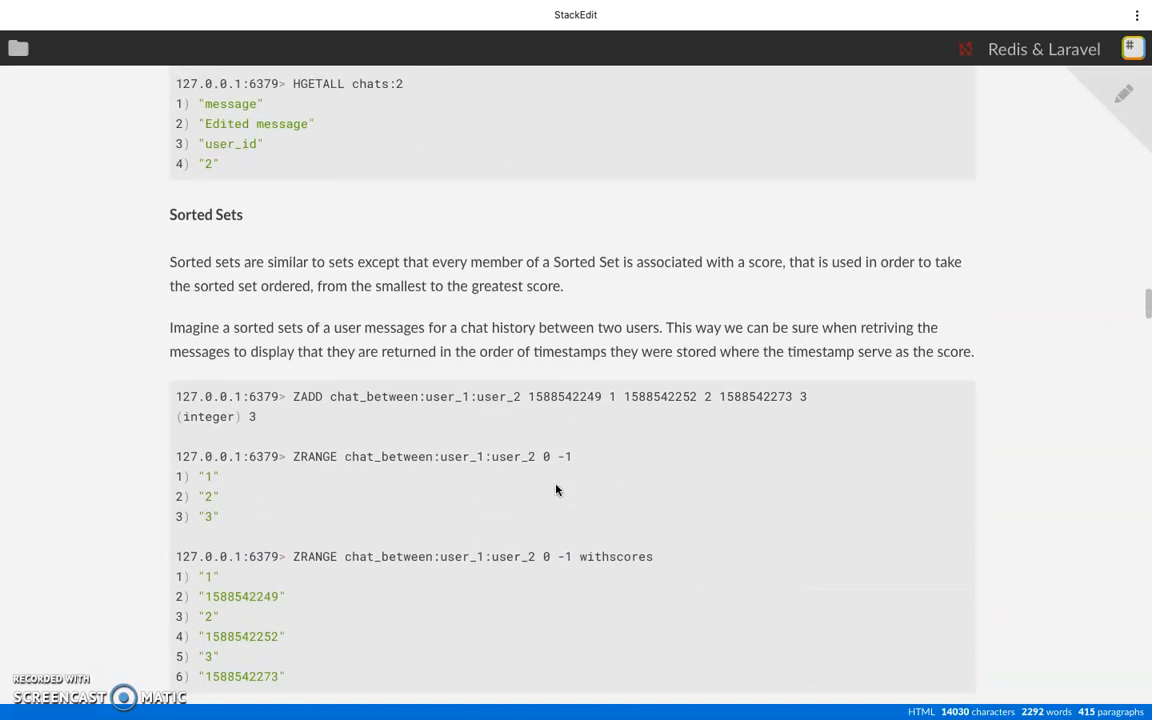
scroll(down, 3)
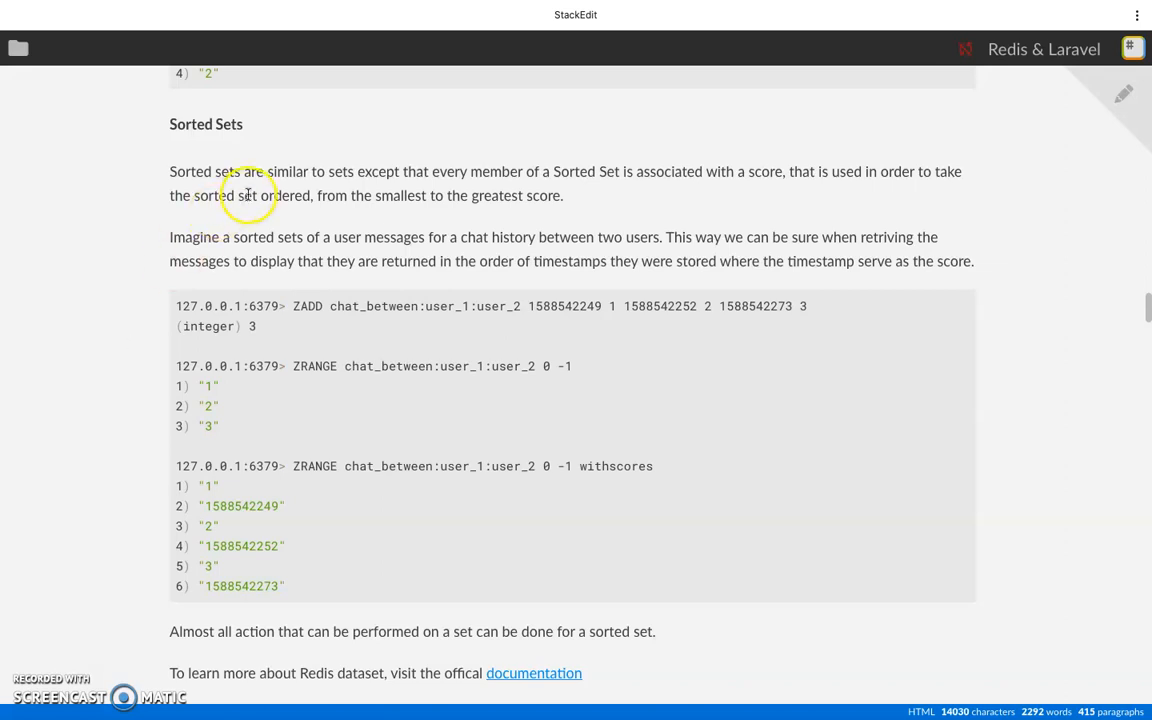
mouse_move(452, 196)
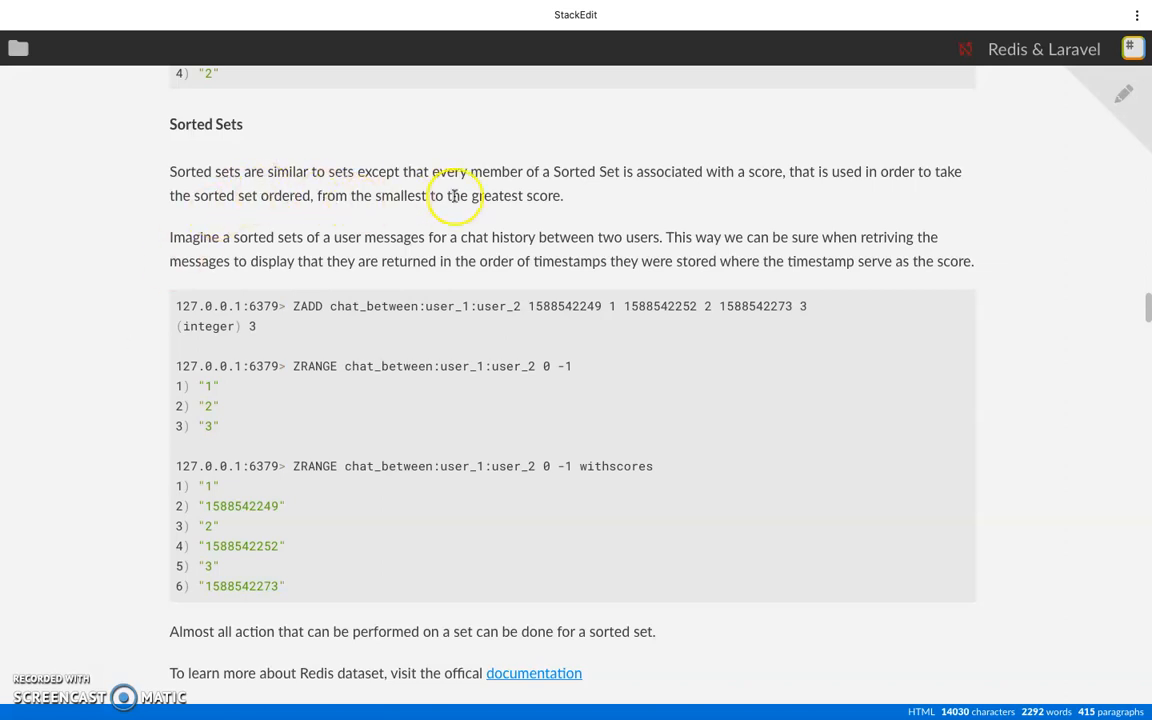
mouse_move(621, 196)
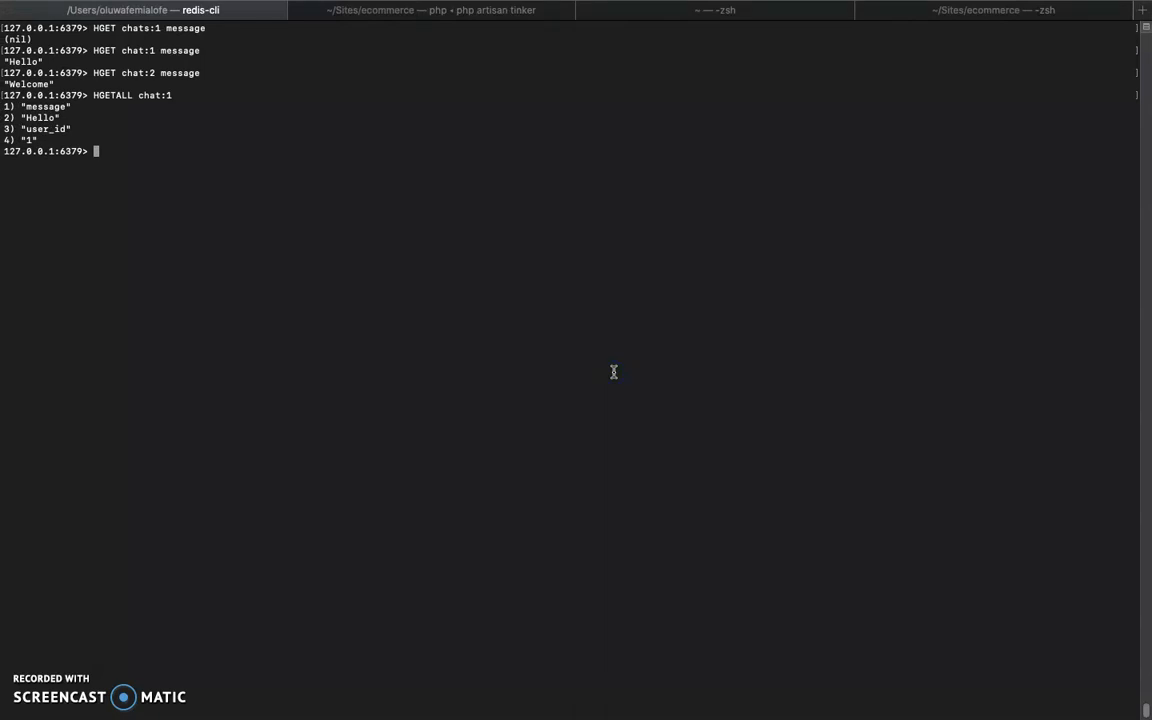
Run HGETALL chat:1, then begin a ZADD command for key chat_between:user_1:user_.
text(z)
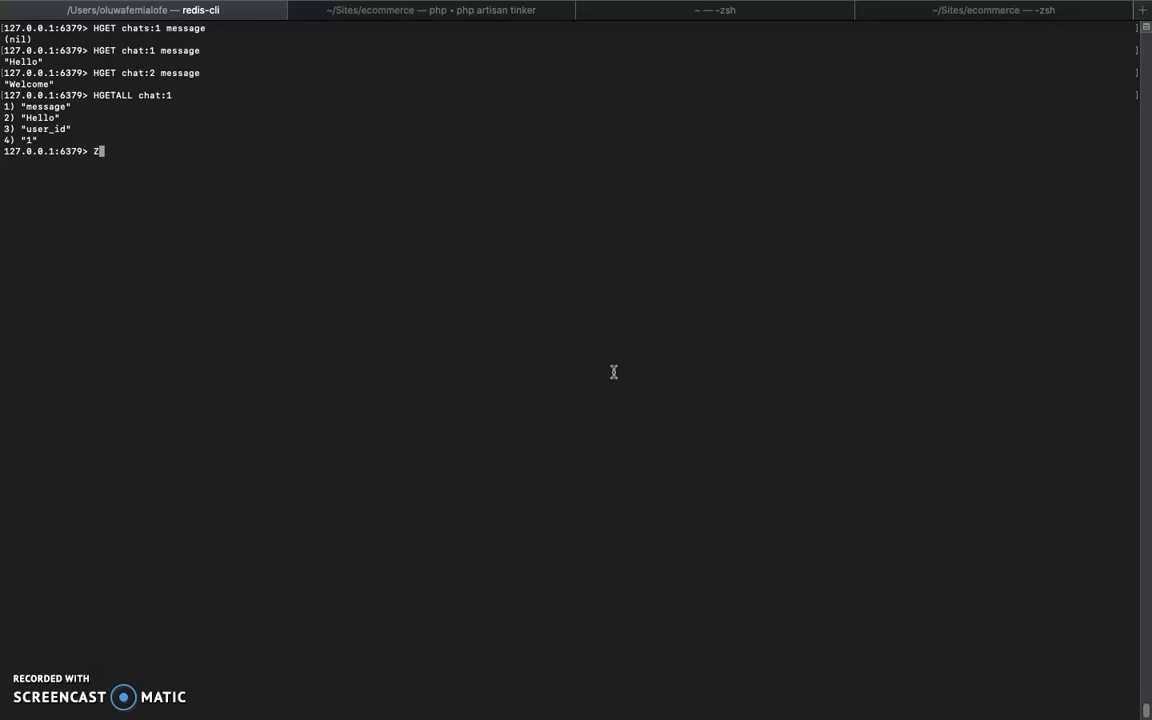
text(ADD)
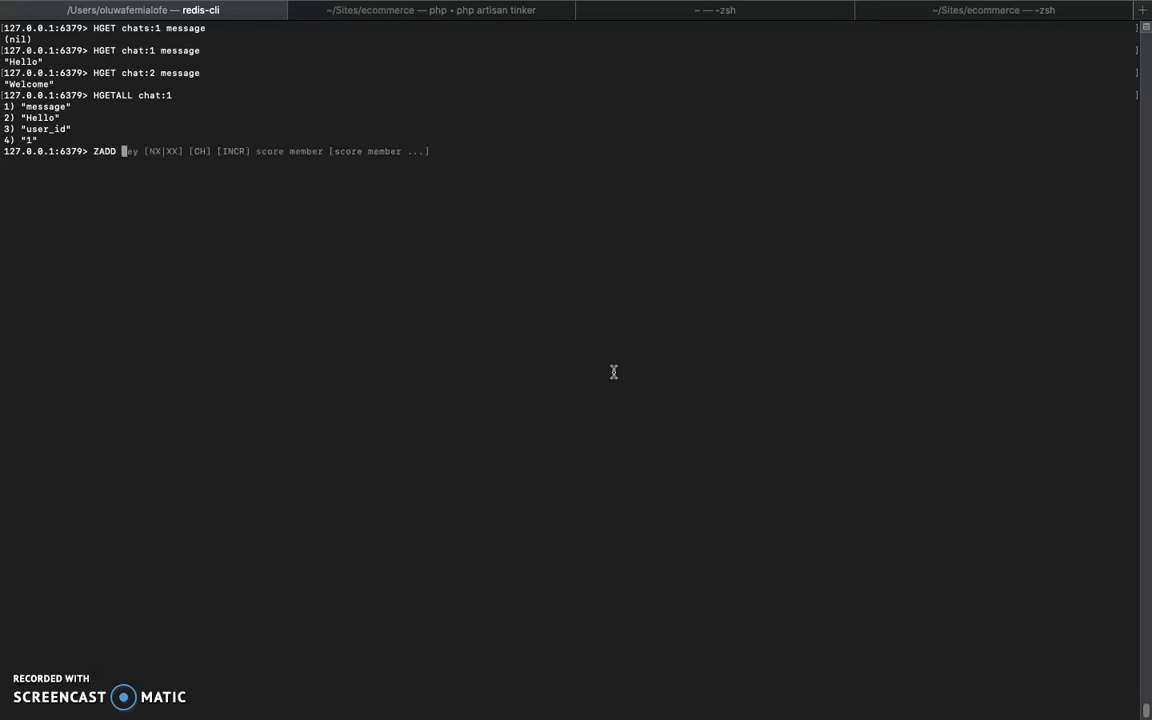
text(chat_between:user_)
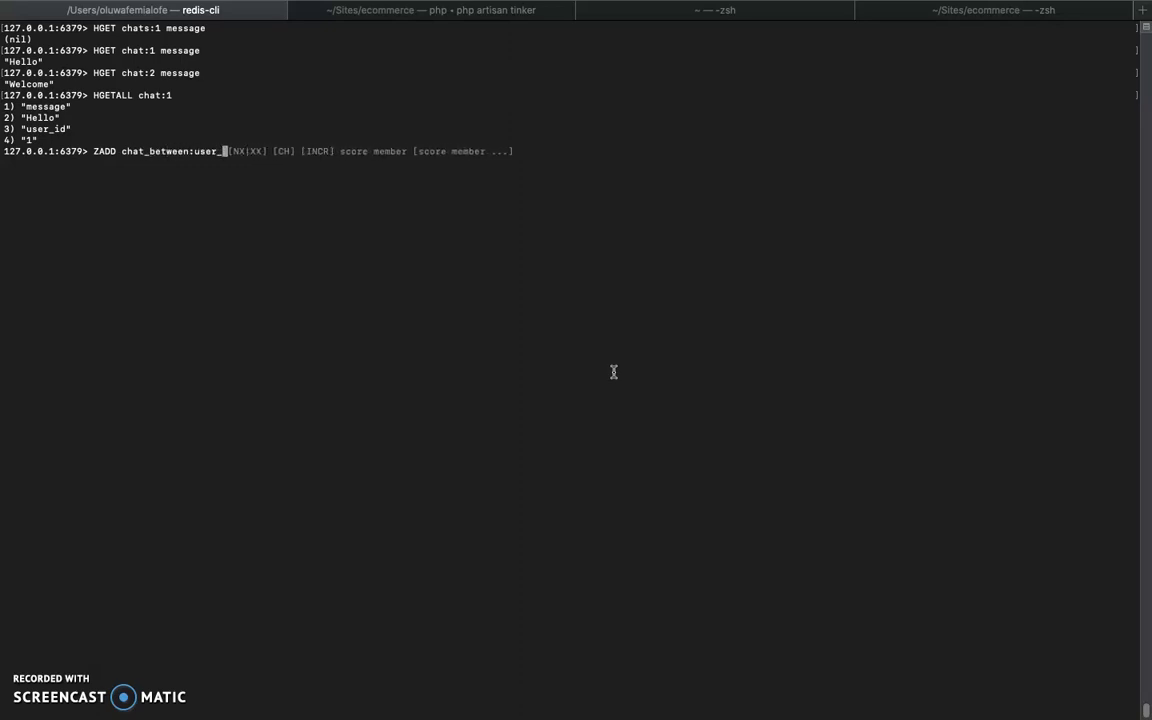
text(1:user_)
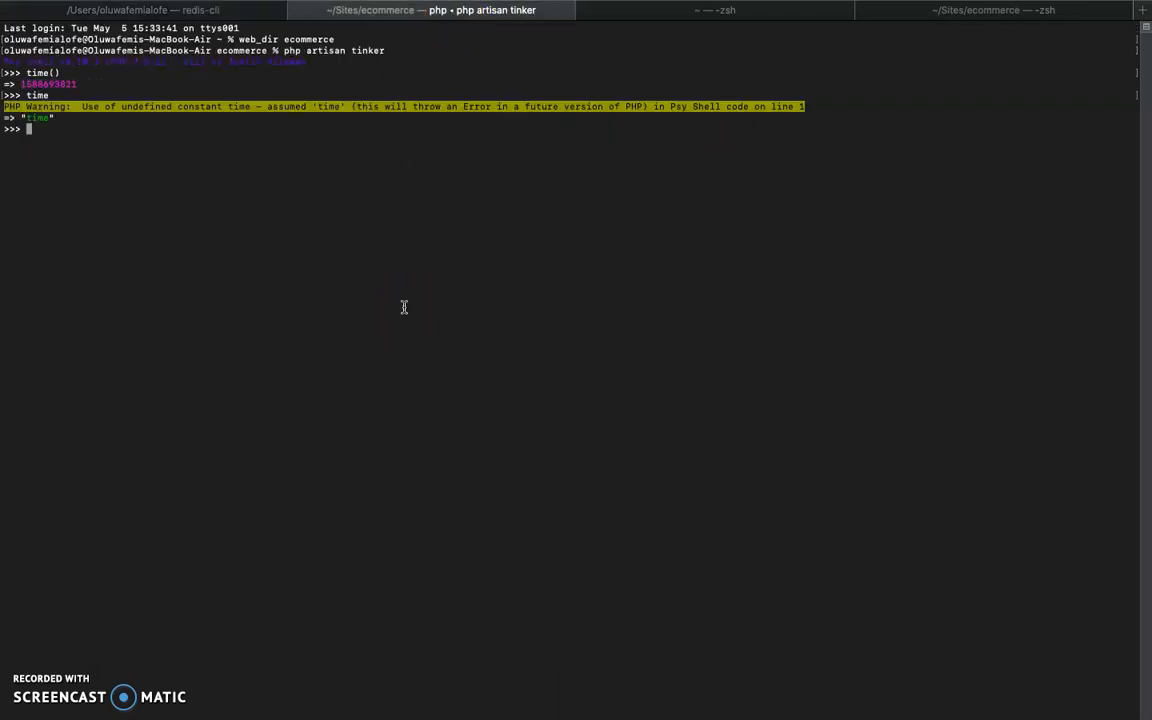
text(time())
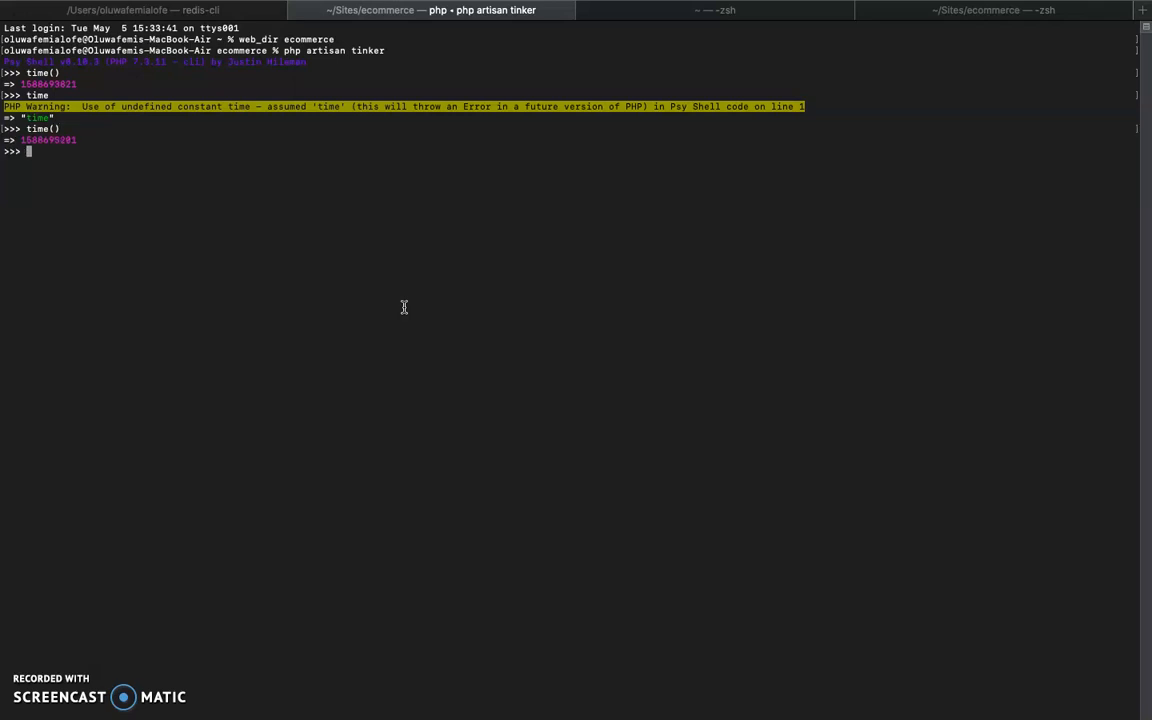
double_click(48, 141)
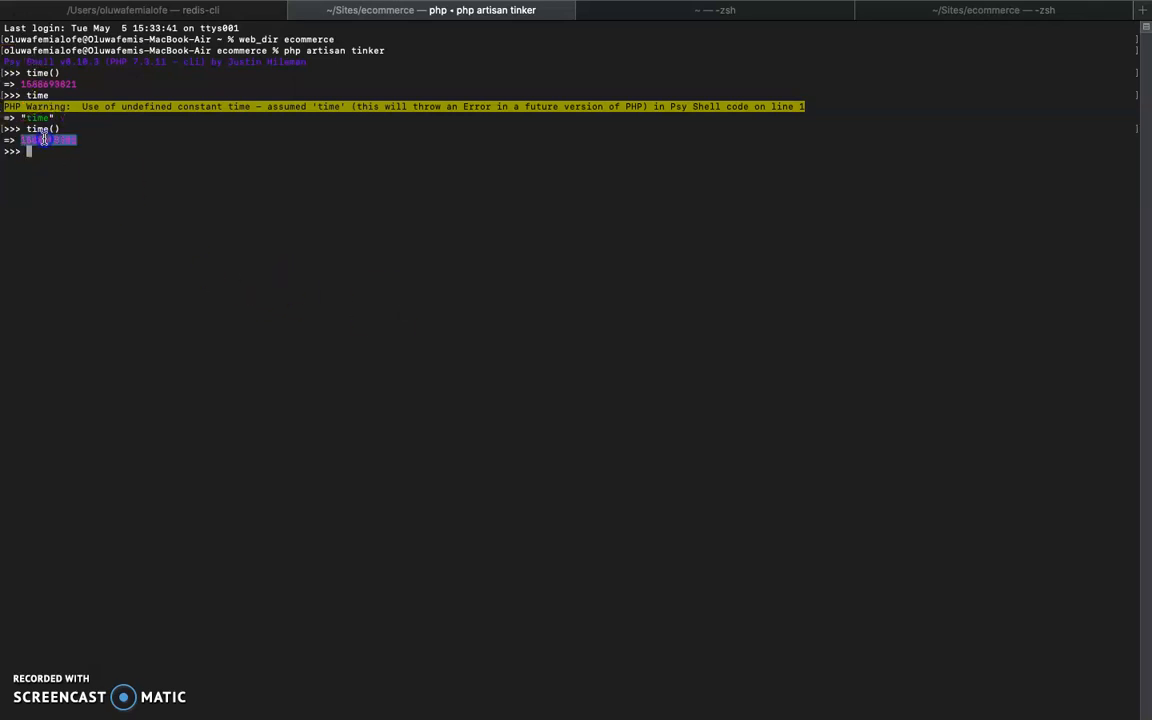
right_click(44, 140)
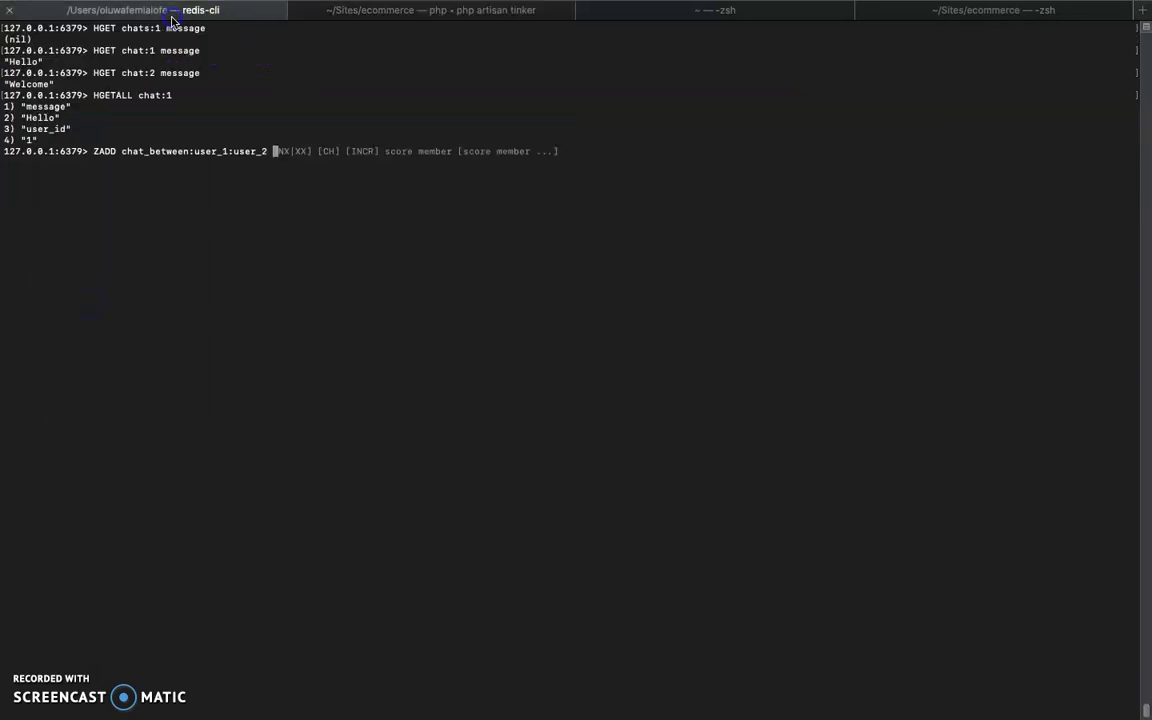
text(1588695201)
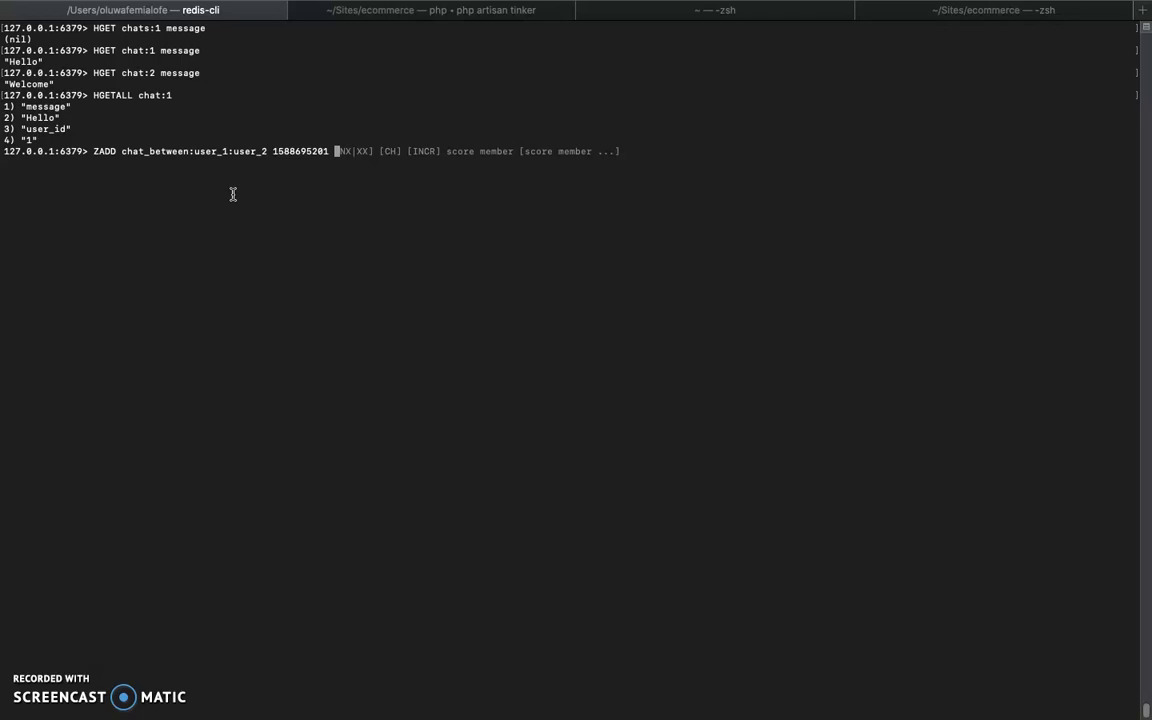
text(1)
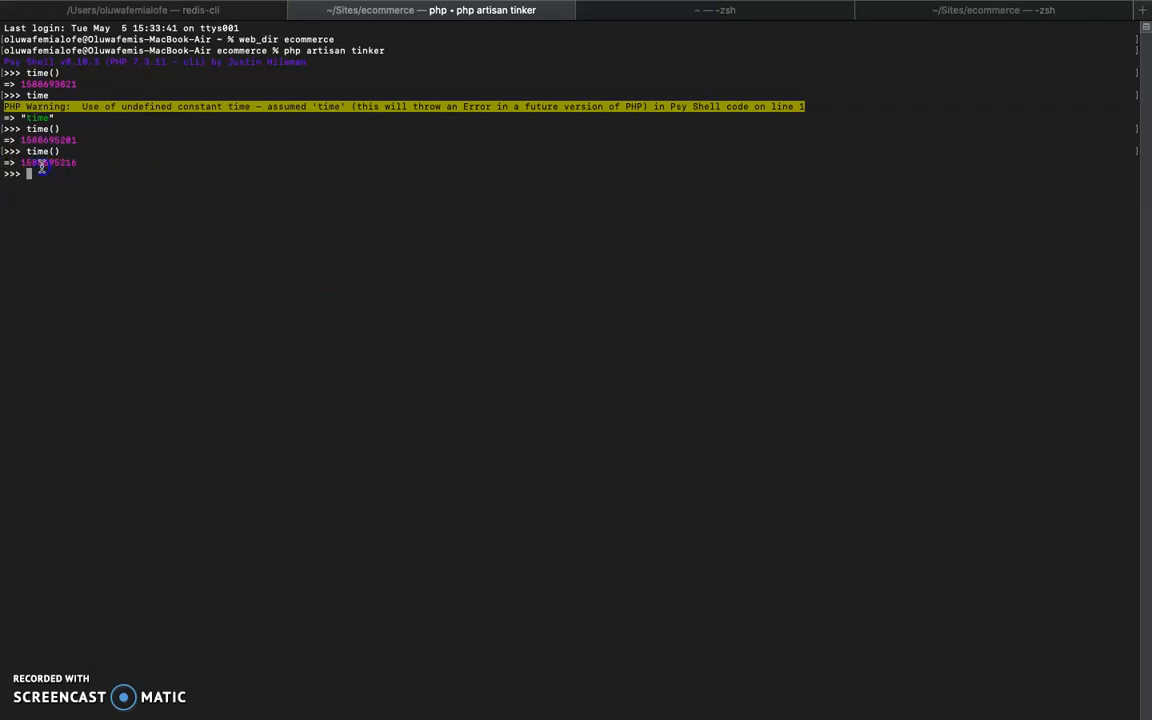
right_click(47, 162)
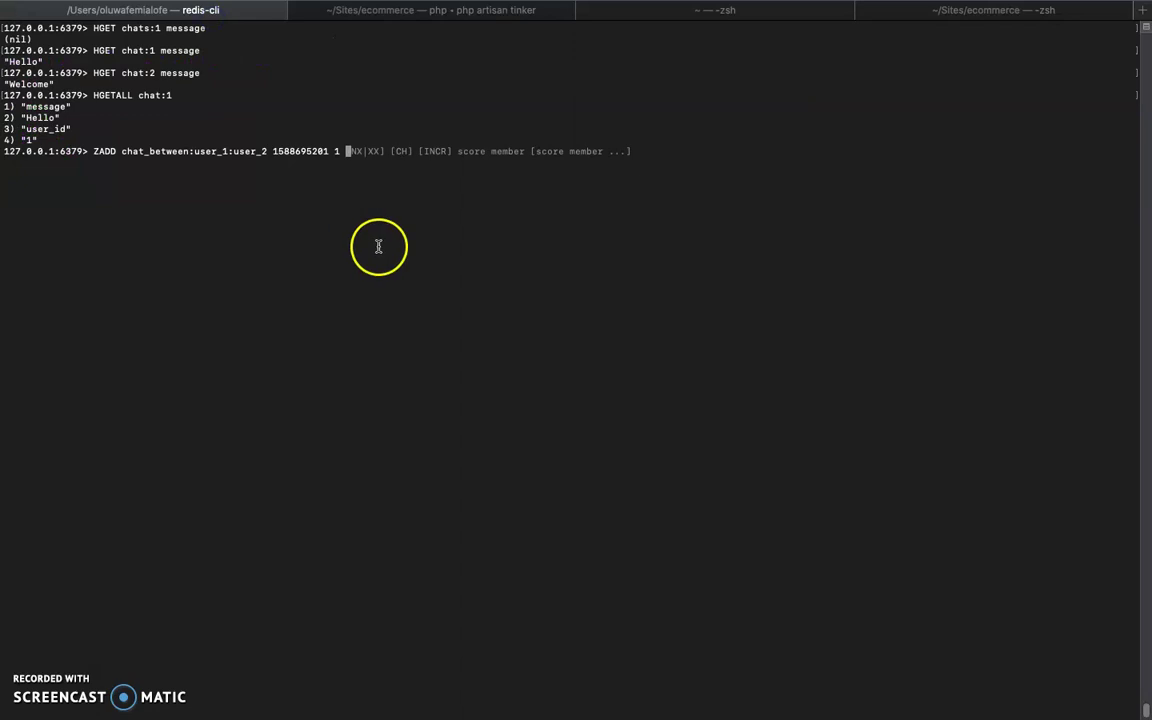
text(1588695216)
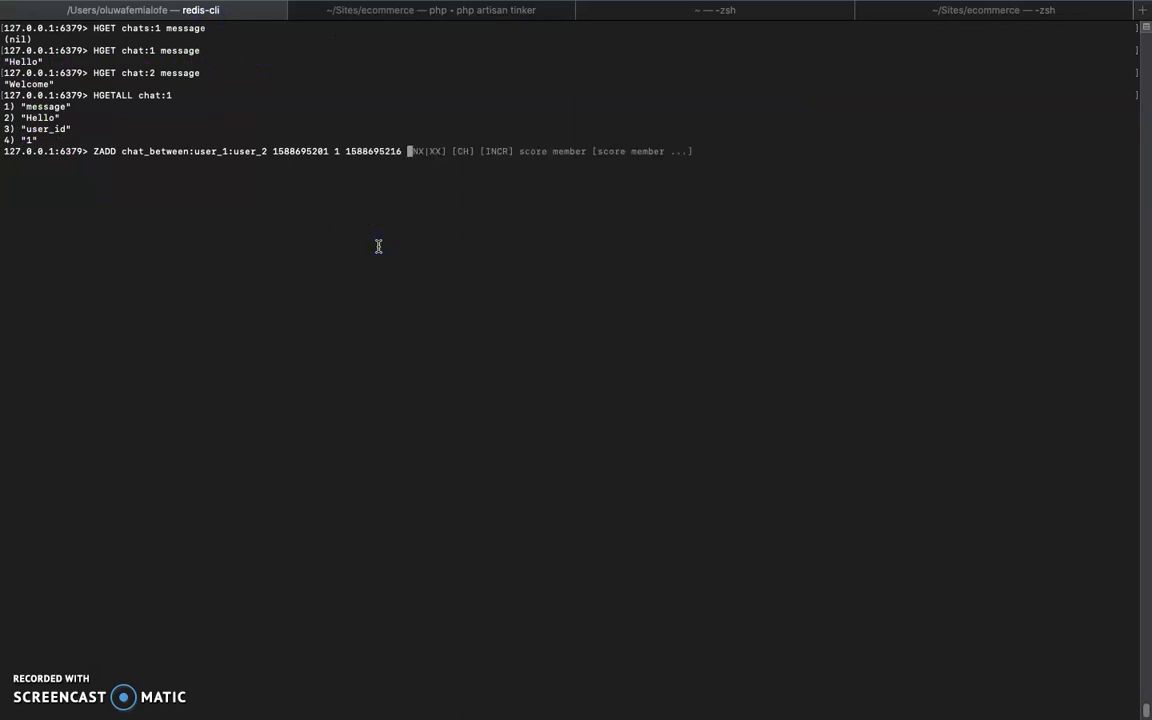
key(Return)
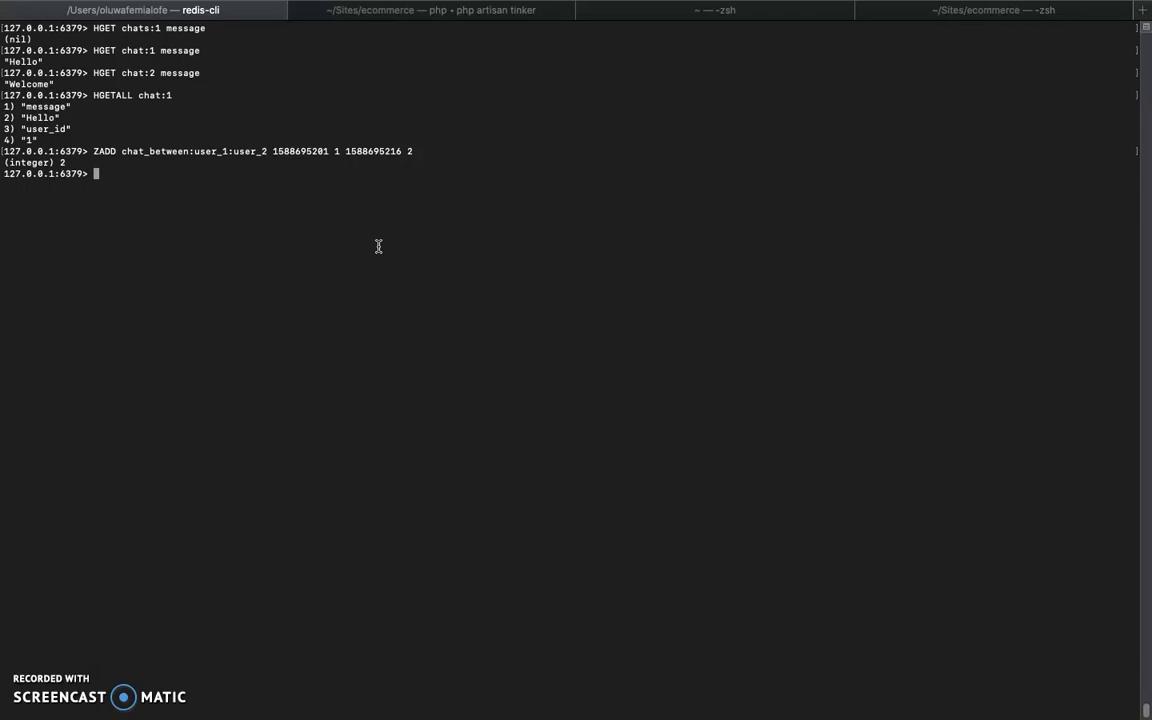
text(ZR)
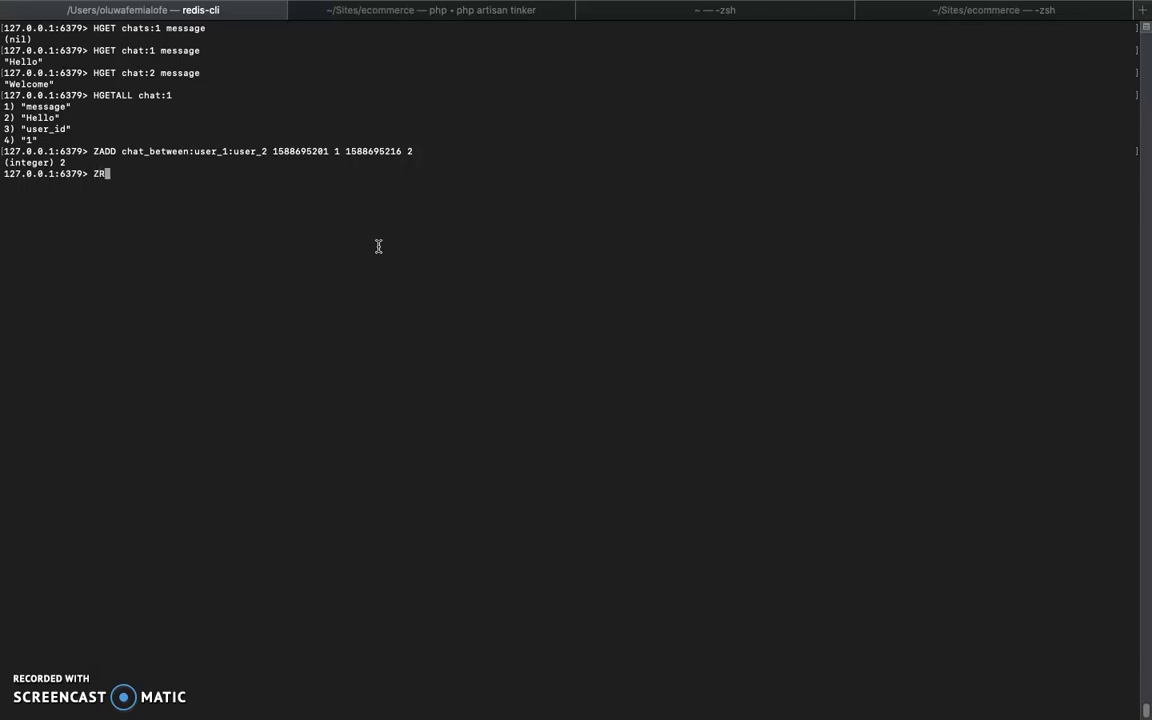
Run ZRANGE 0 -1 on the mistyped user_1:user_1 key, then on chat_between:user_1:user_2.
text(ANGE)
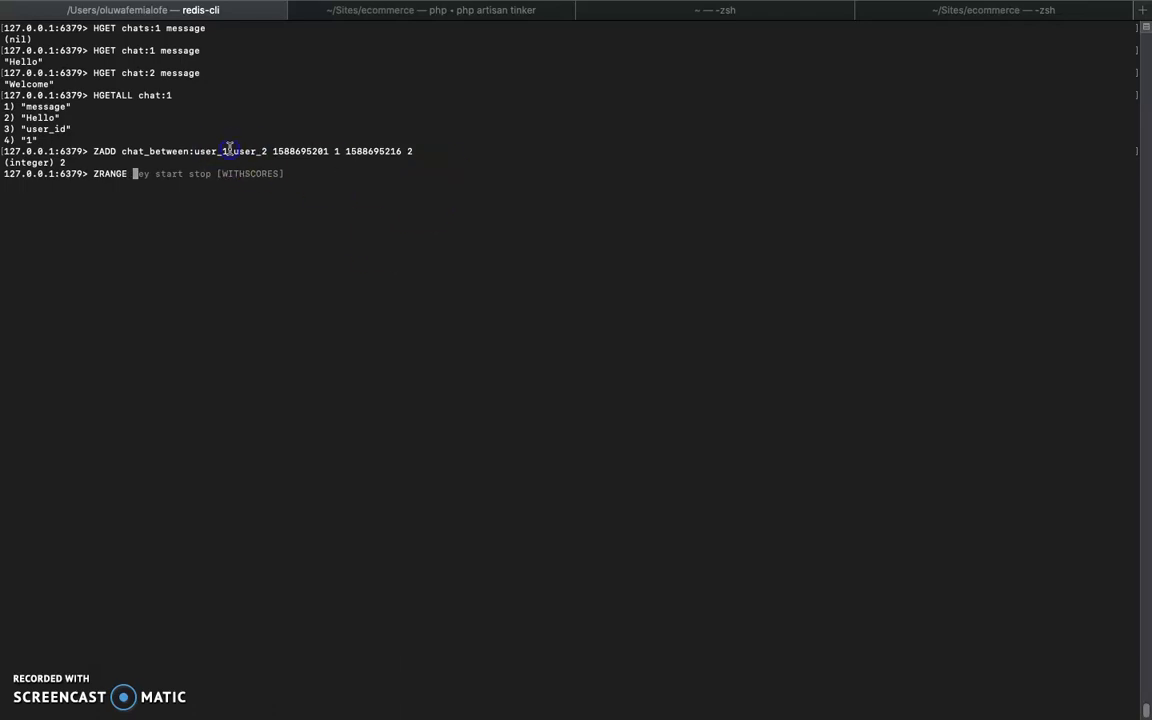
double_click(207, 151)
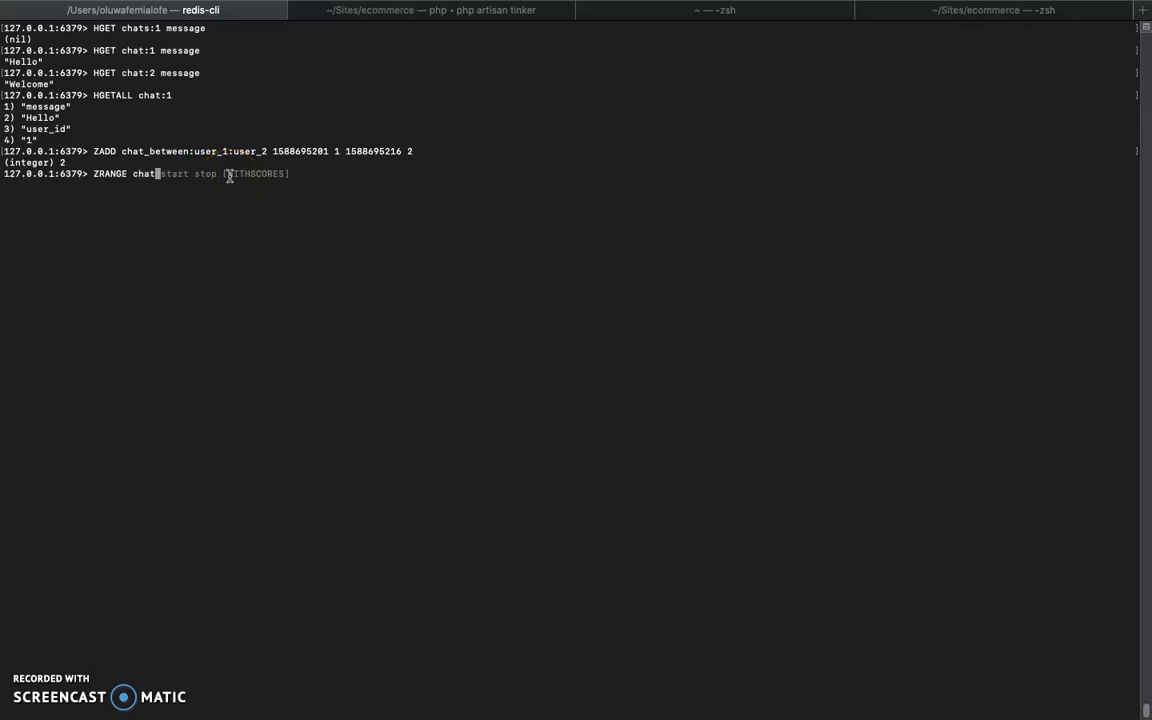
text(_betwee)
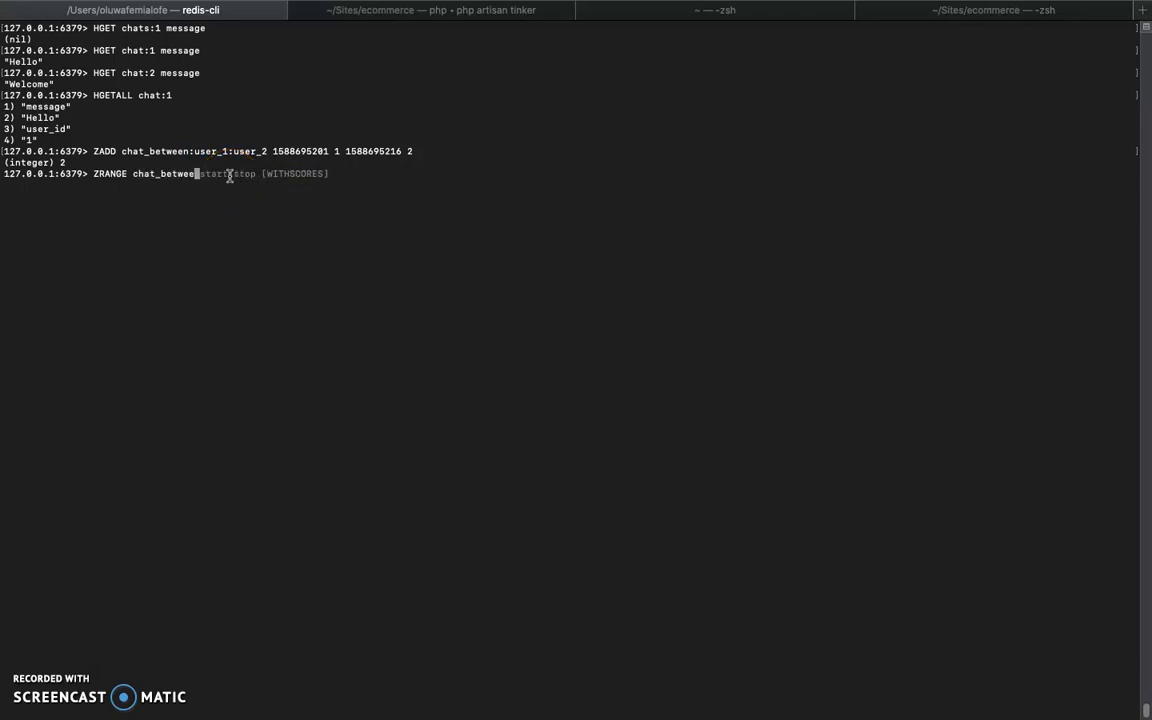
text(user_1:user_1 0 -1)
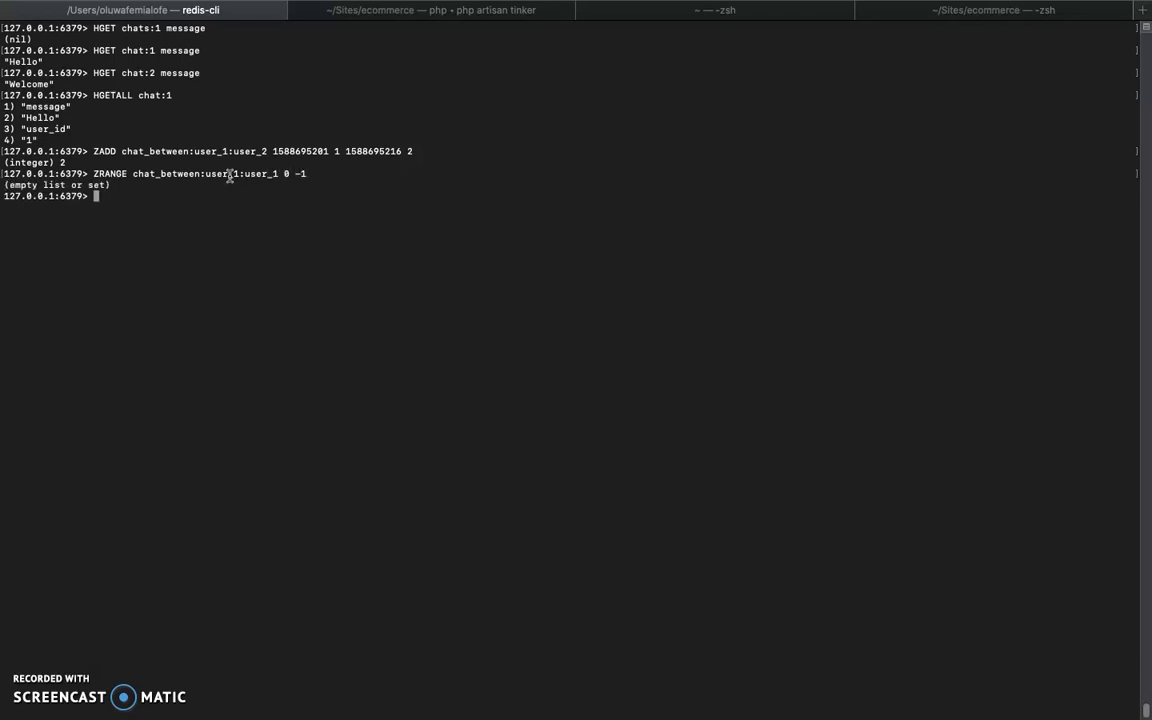
text(ZRANGE chat_between:user_1:user_1 0 -1 [WITHSCORES])
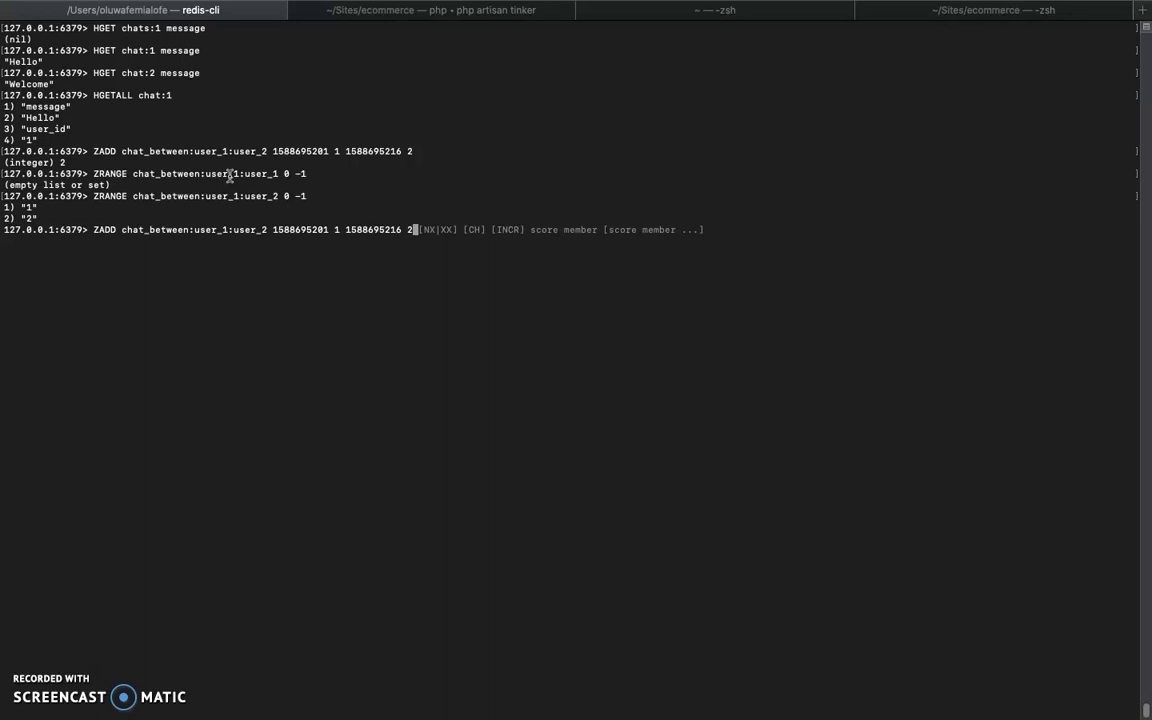
key(BackSpace)
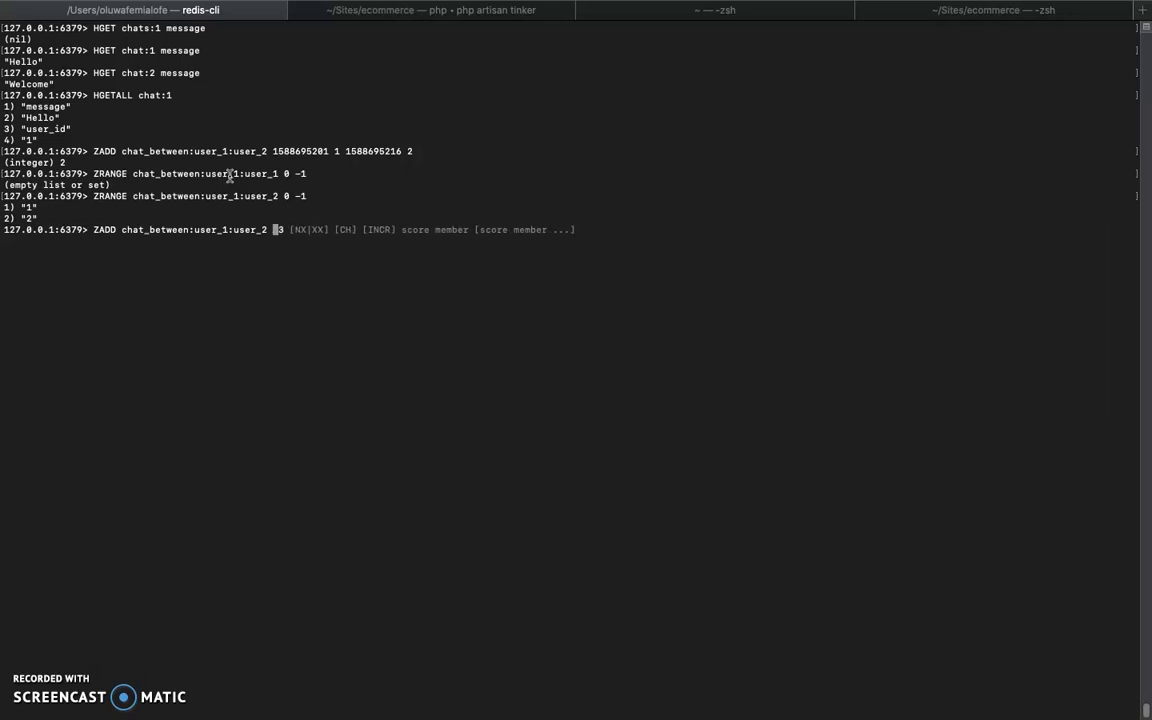
click(430, 11)
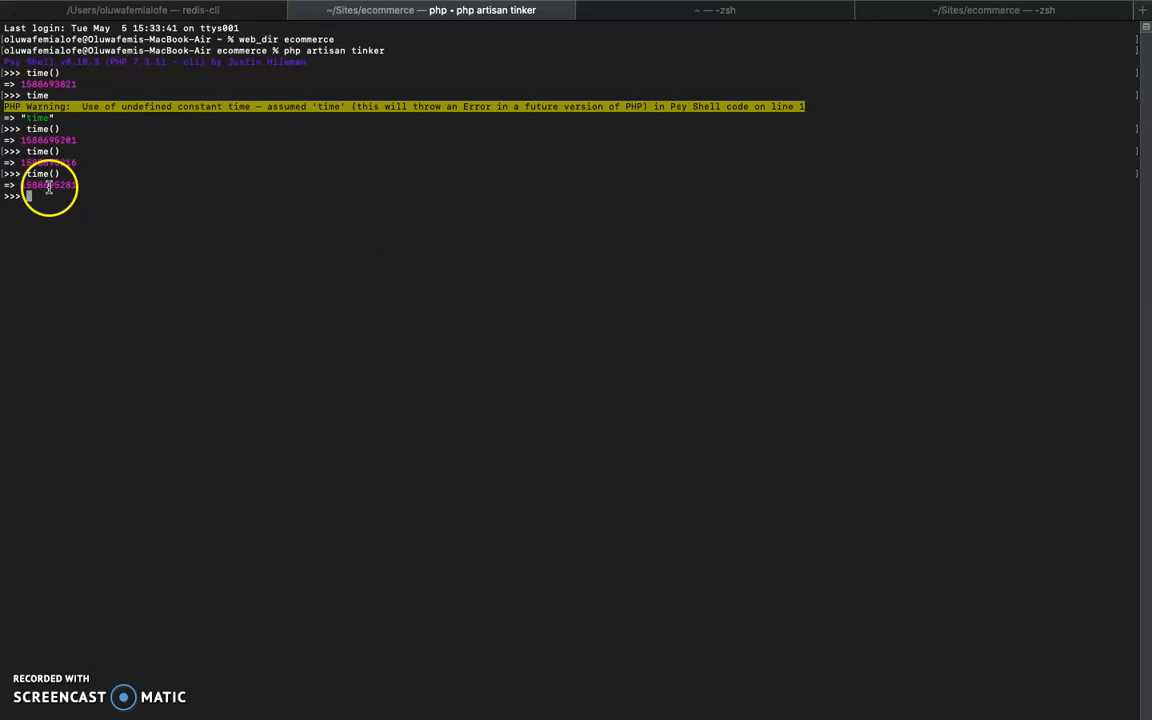
right_click(48, 186)
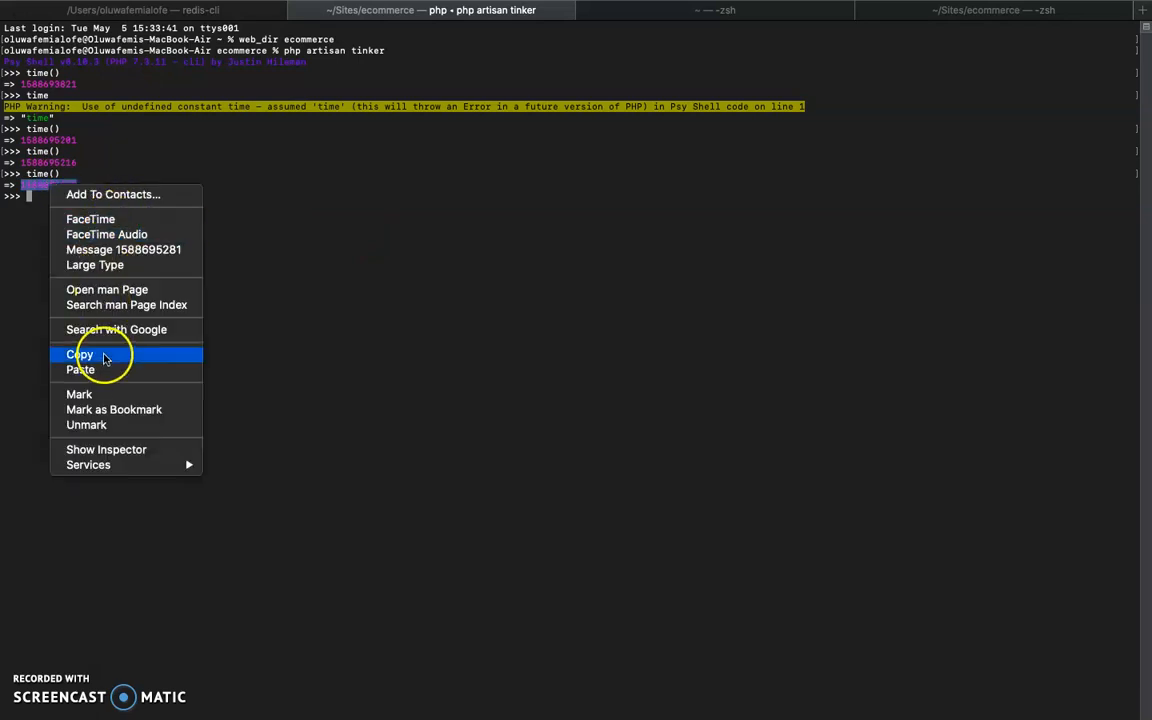
click(150, 11)
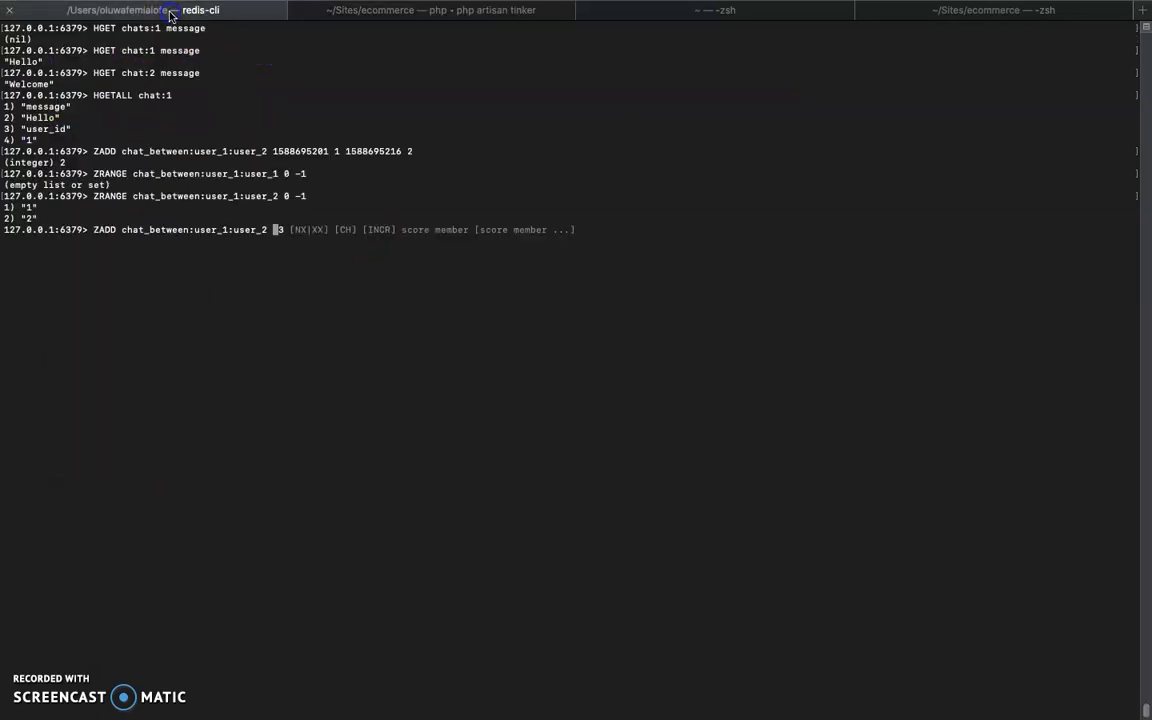
text(1588695281)
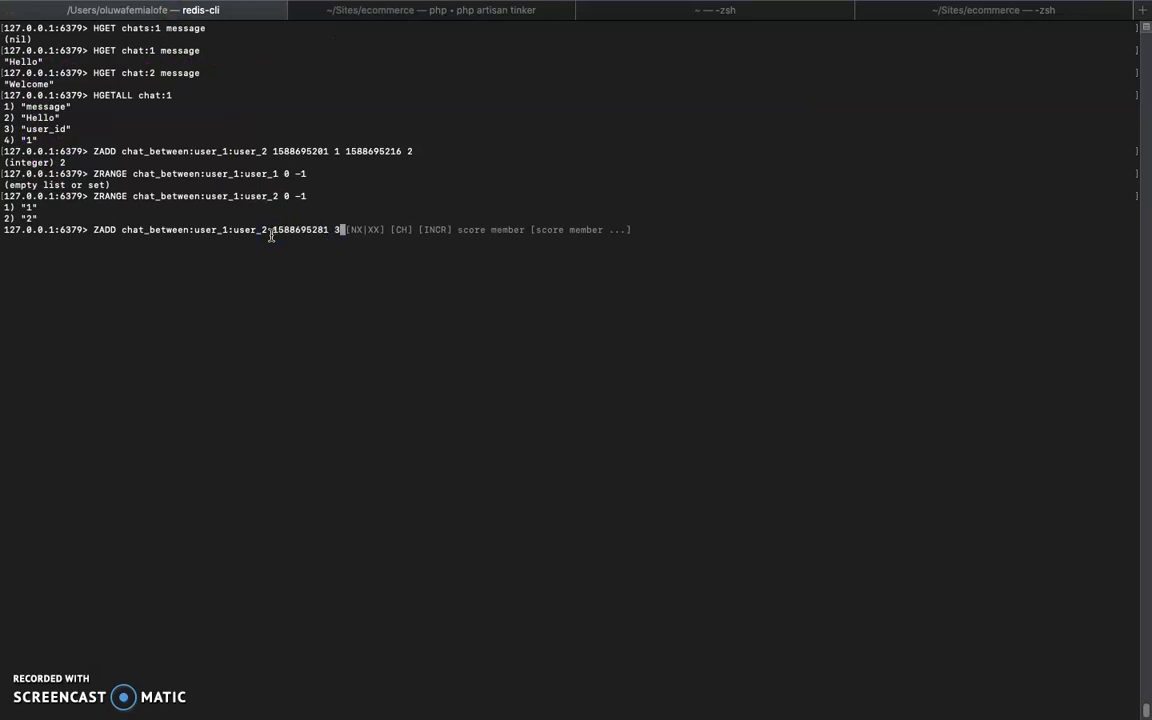
text(0)
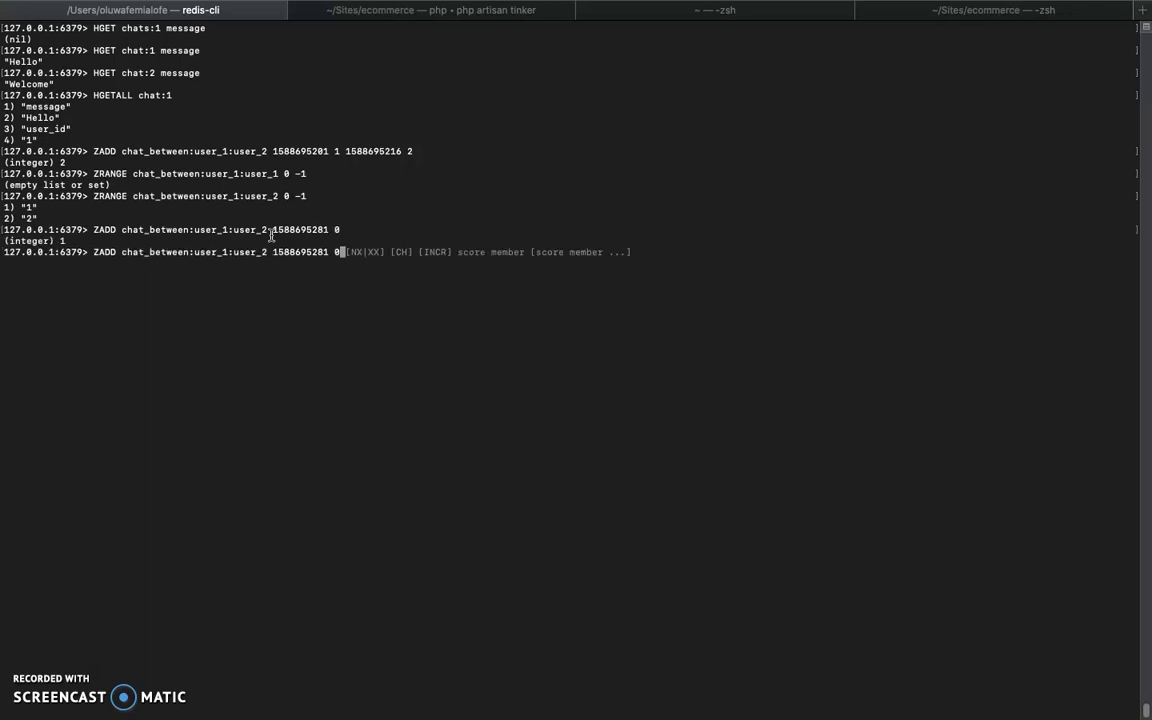
text(ZRANGE chat_between:user_1:user_2 0 -1)
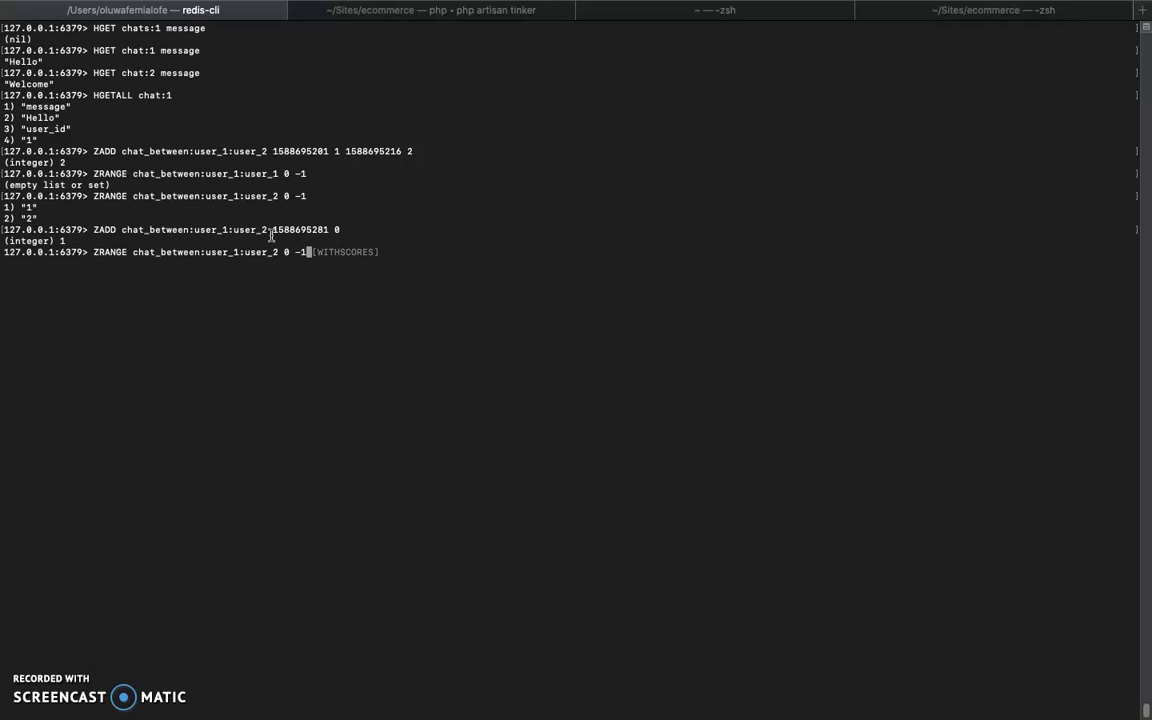
Run ZRANGE chat_between:user_1:user_2 0 -1, returning members 1, 2 and 0.
key(Enter)
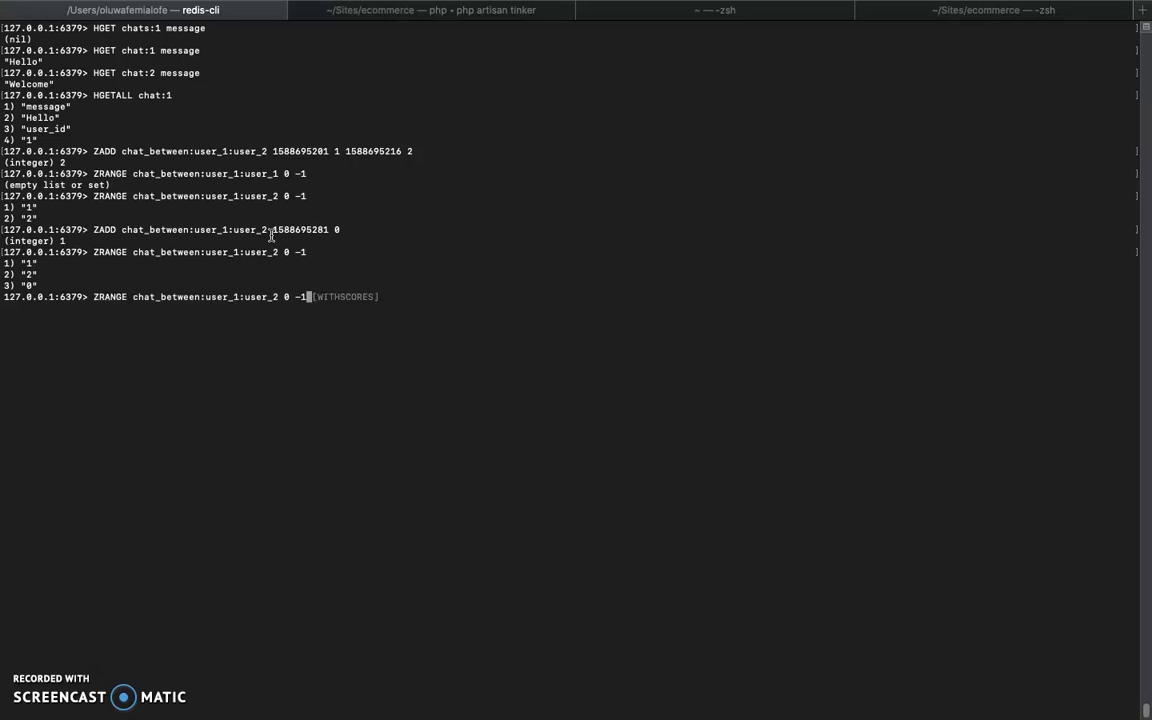
text(ZADD chat_between:user_1:user_2 1588695281)
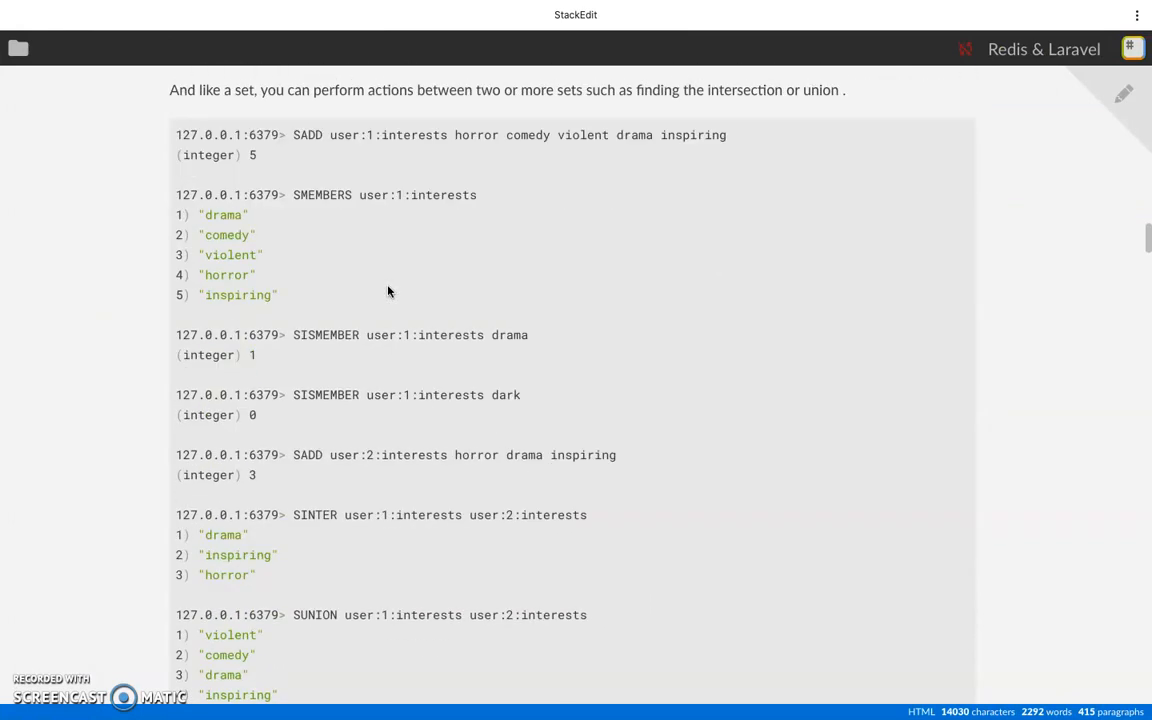
Scroll through the Sorted Sets examples to the Ecommerce App using Laravel & Redis heading.
scroll(down, 3)
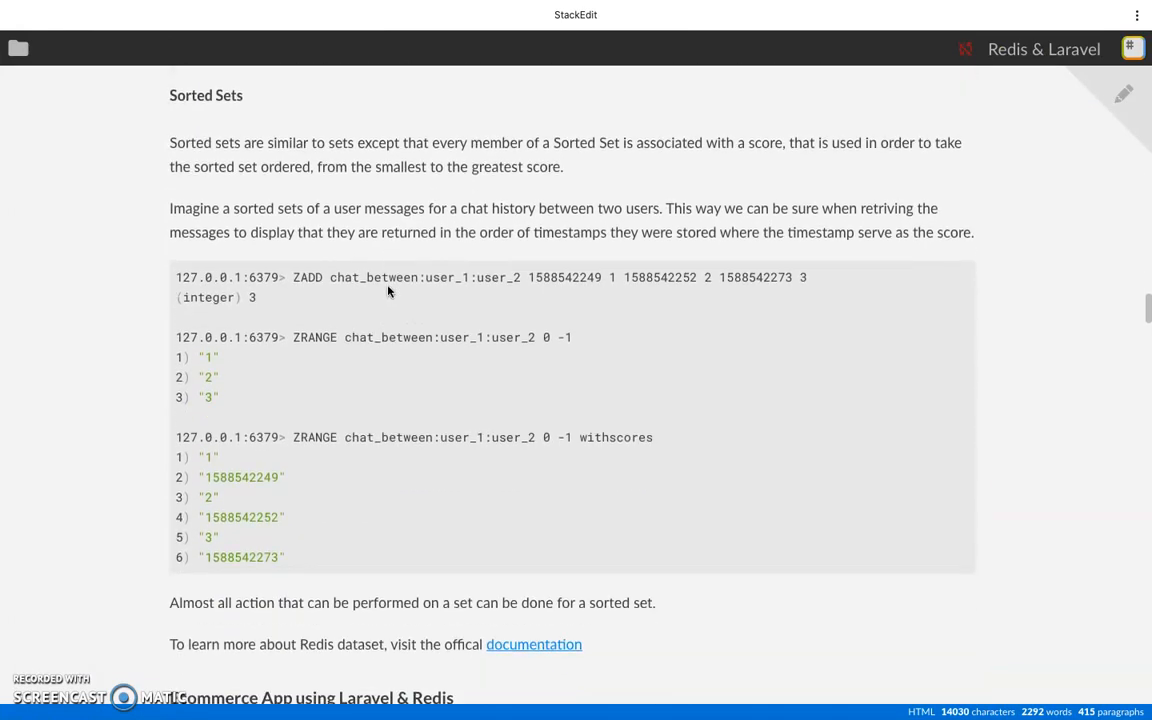
scroll(down, 3)
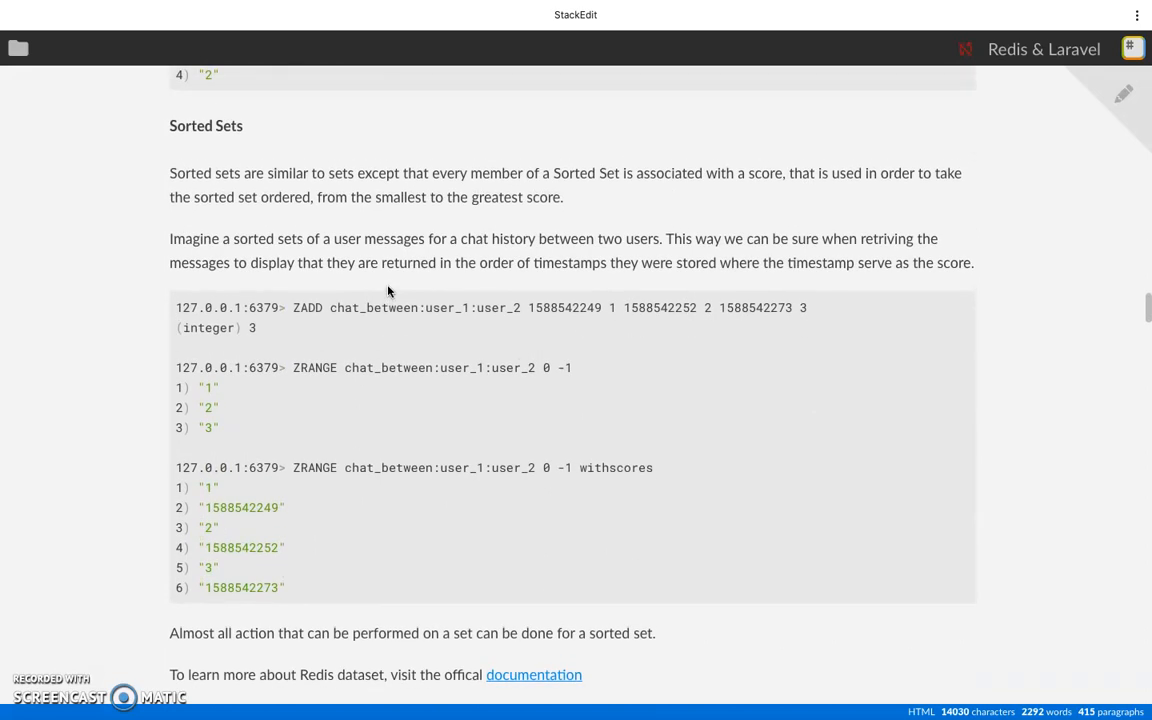
scroll(down, 3)
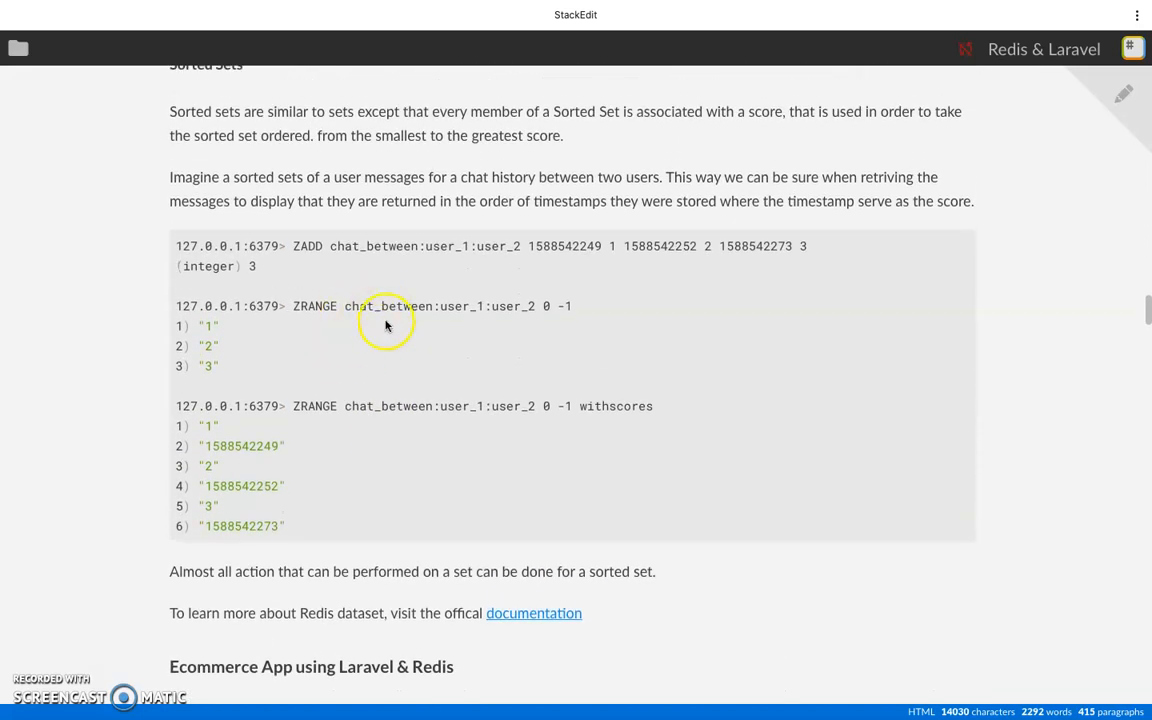
mouse_move(351, 366)
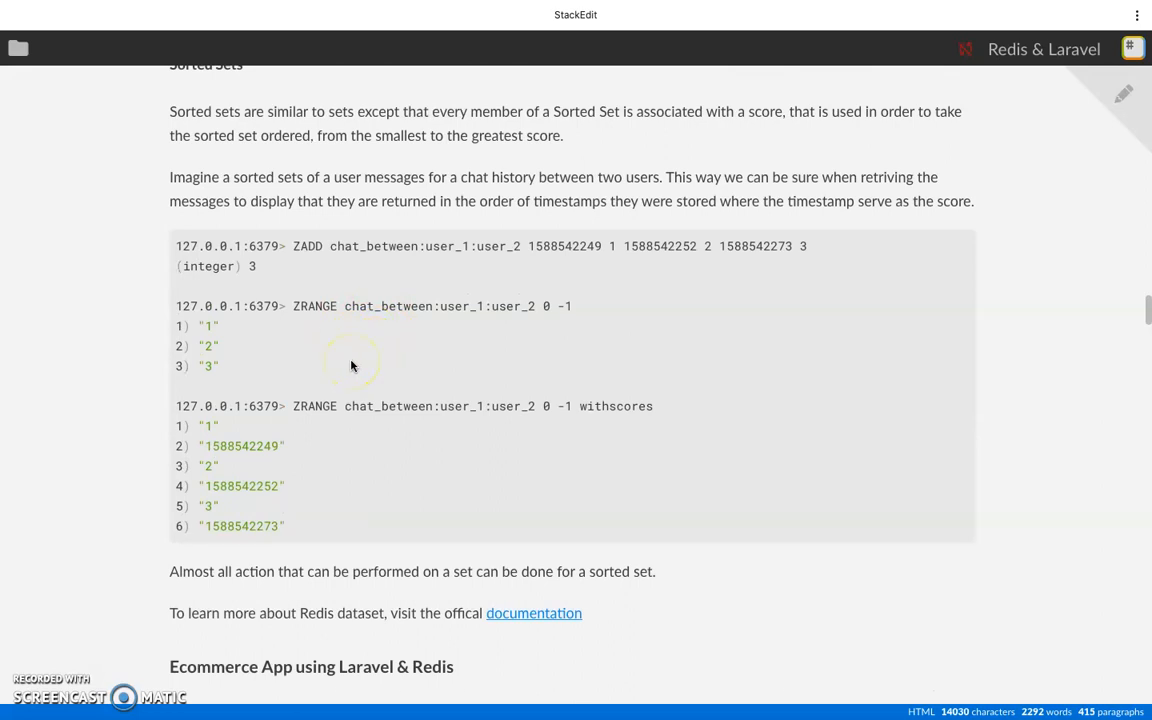
scroll(down, 3)
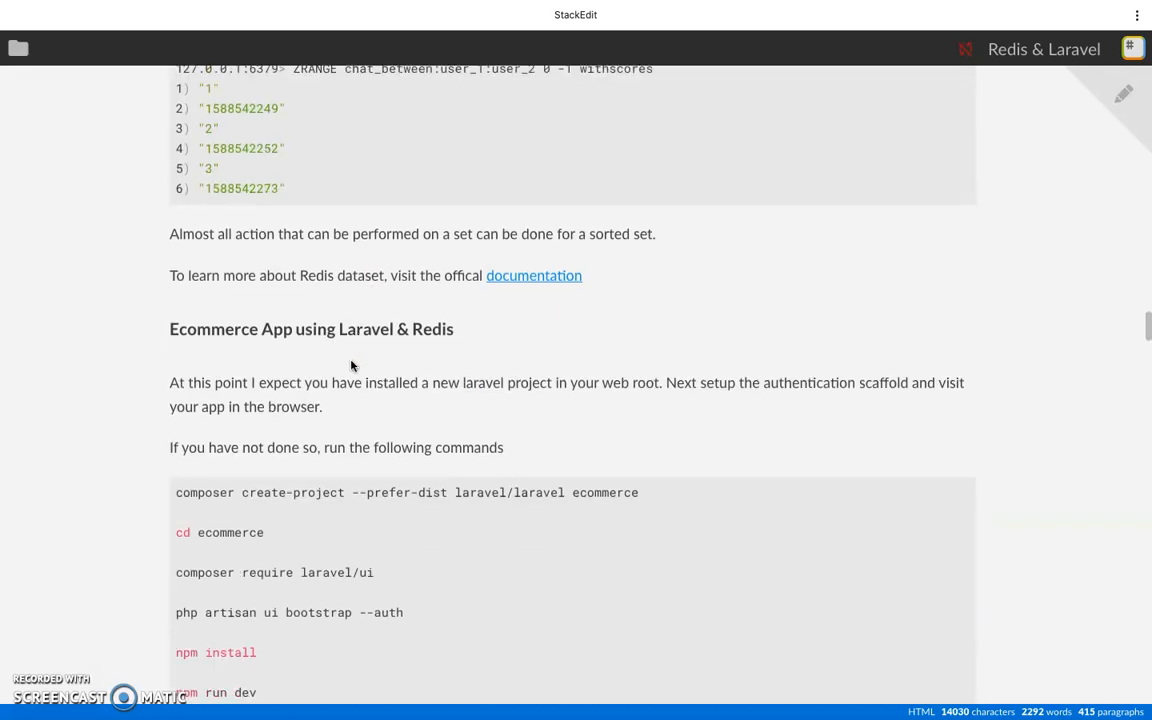